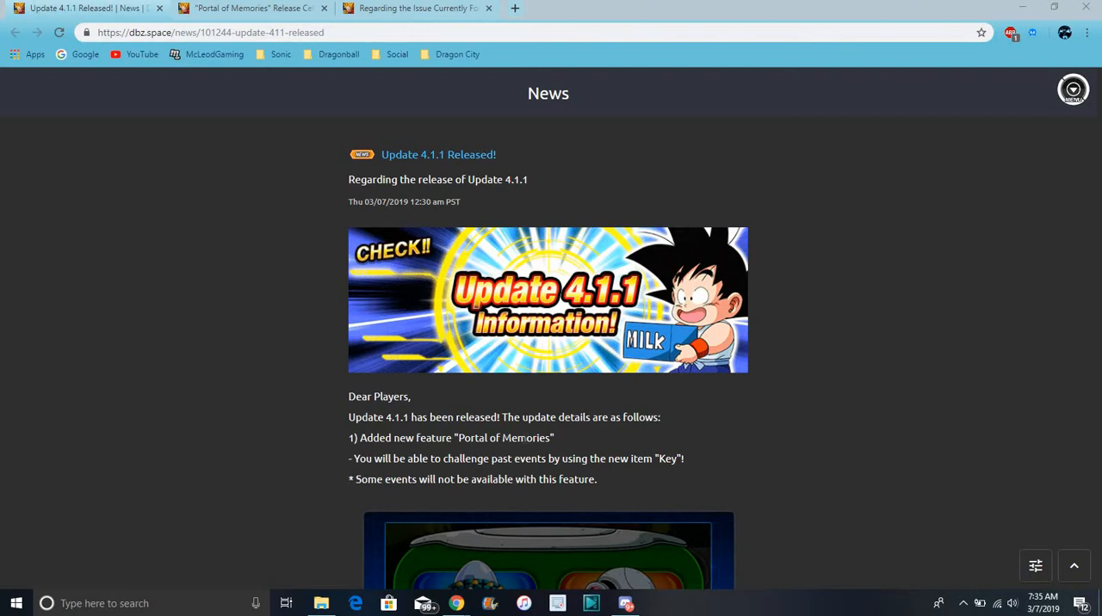
mouse_move(757, 317)
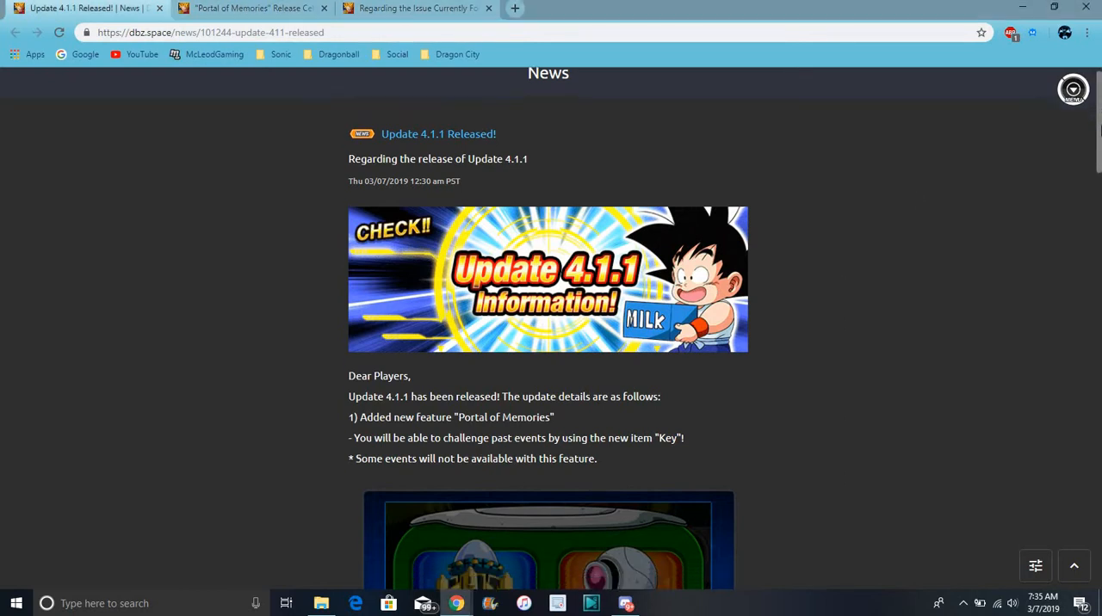
- Scroll the Update 4.1.1 article down to the 'Tap on Portal of Memories' screenshot
scroll("down", 3)
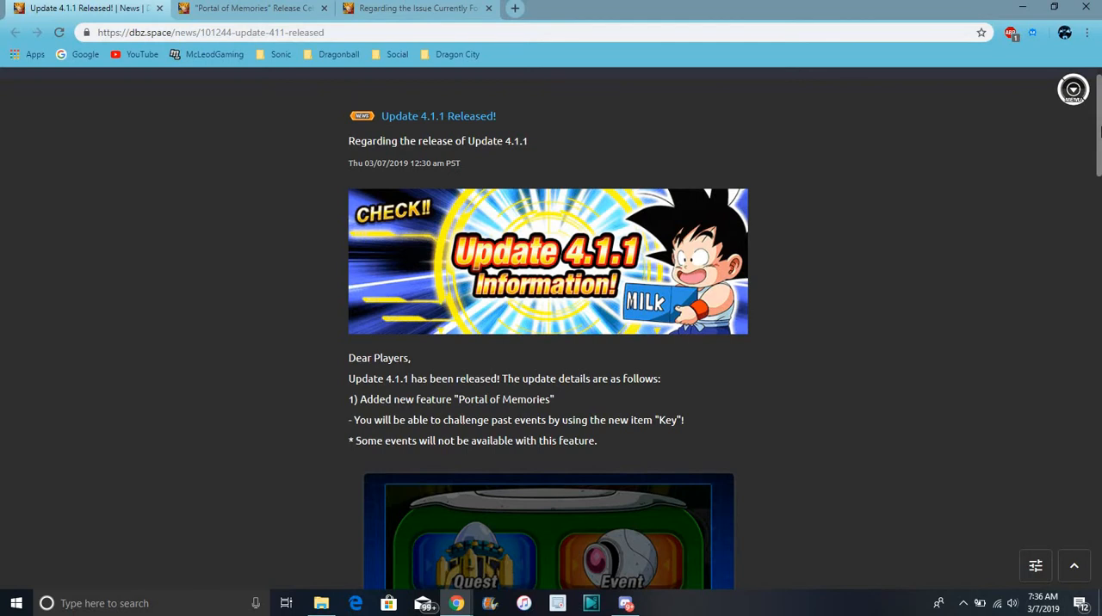
scroll("down", 3)
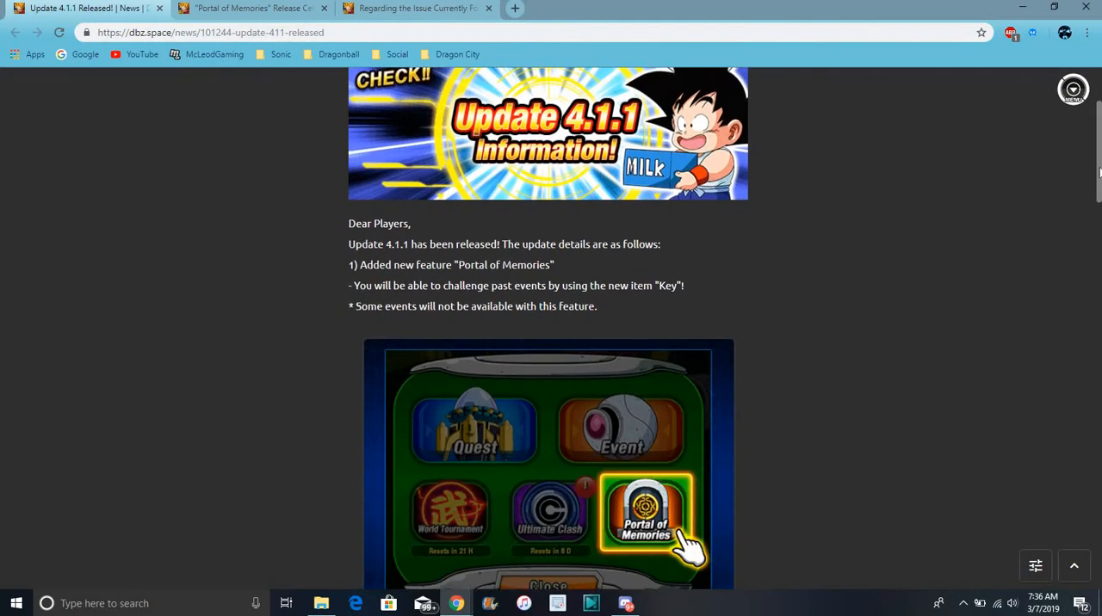
scroll("down", 3)
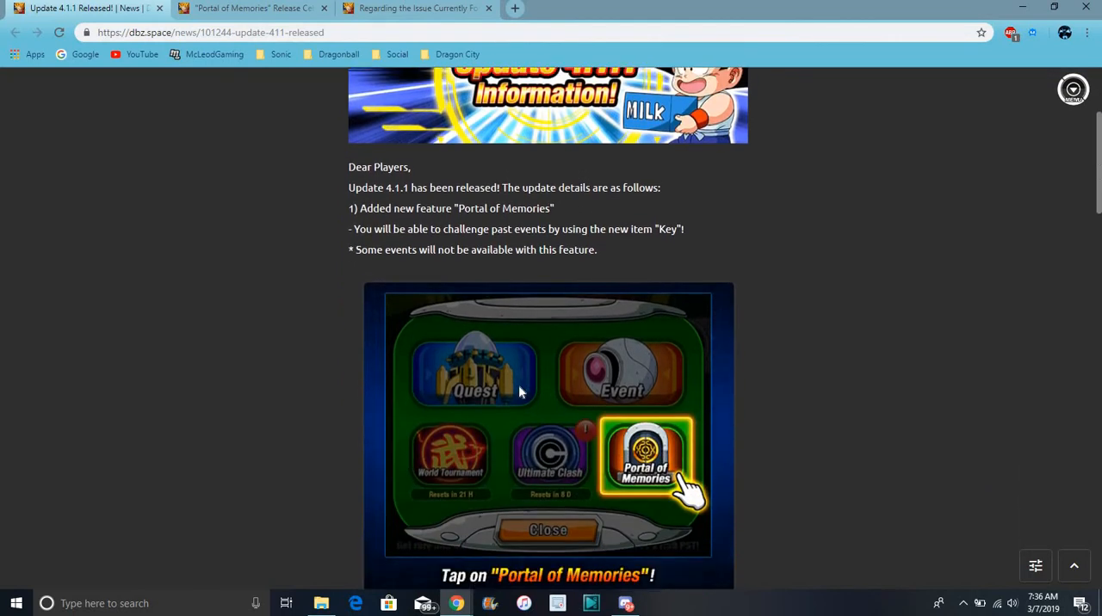
mouse_move(577, 417)
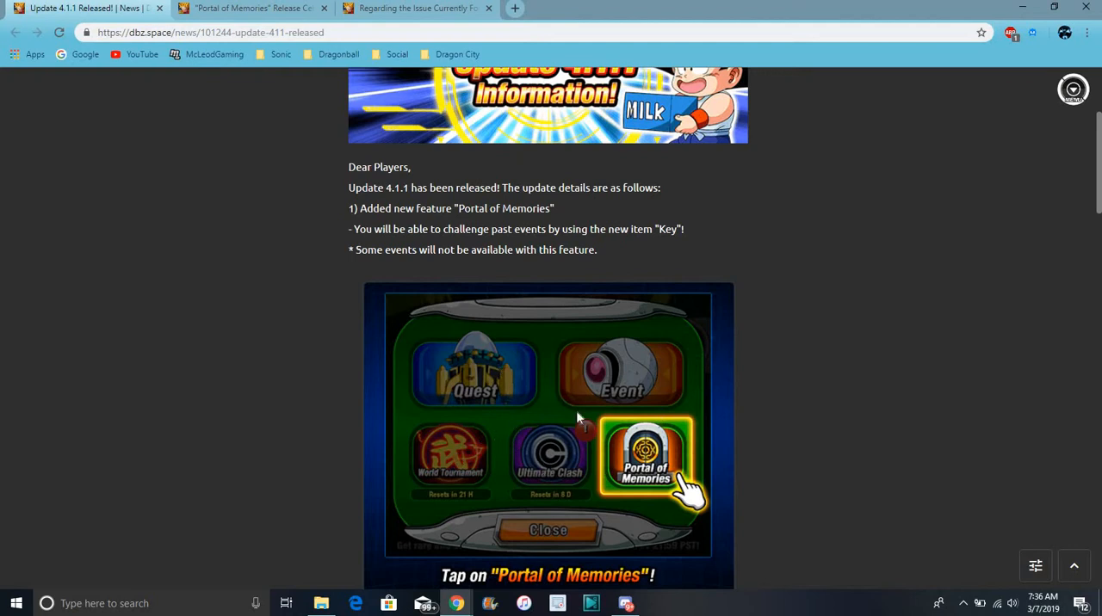
mouse_move(593, 389)
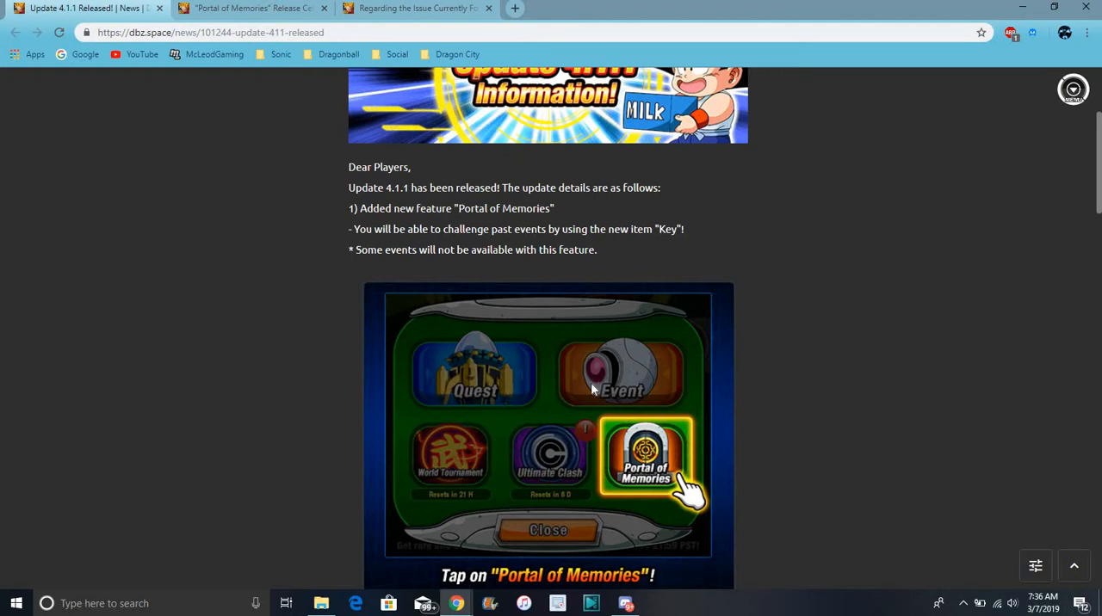
mouse_move(571, 427)
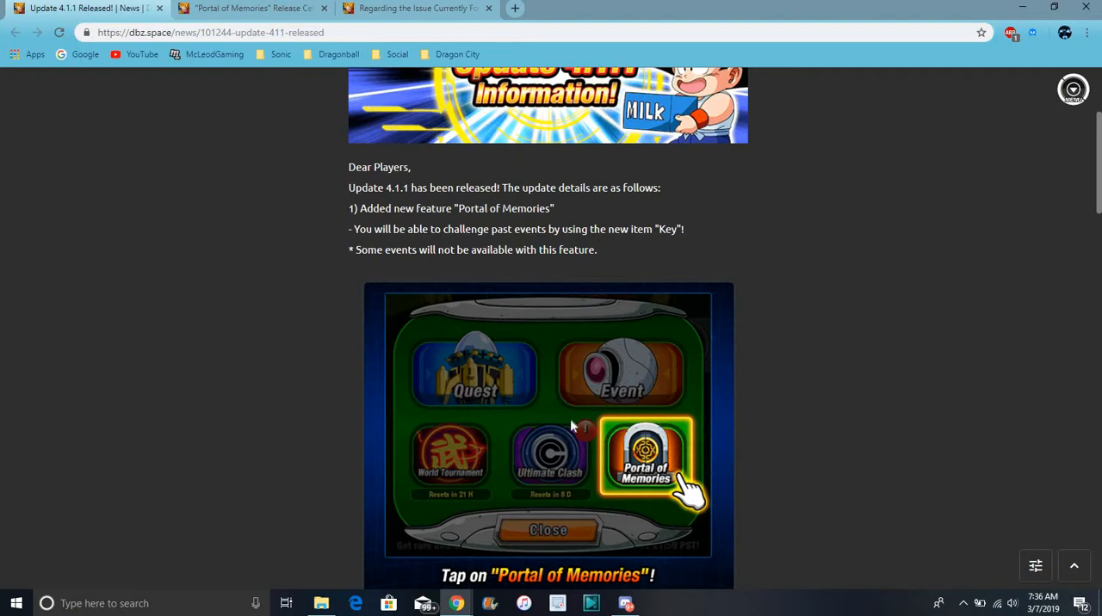
mouse_move(584, 364)
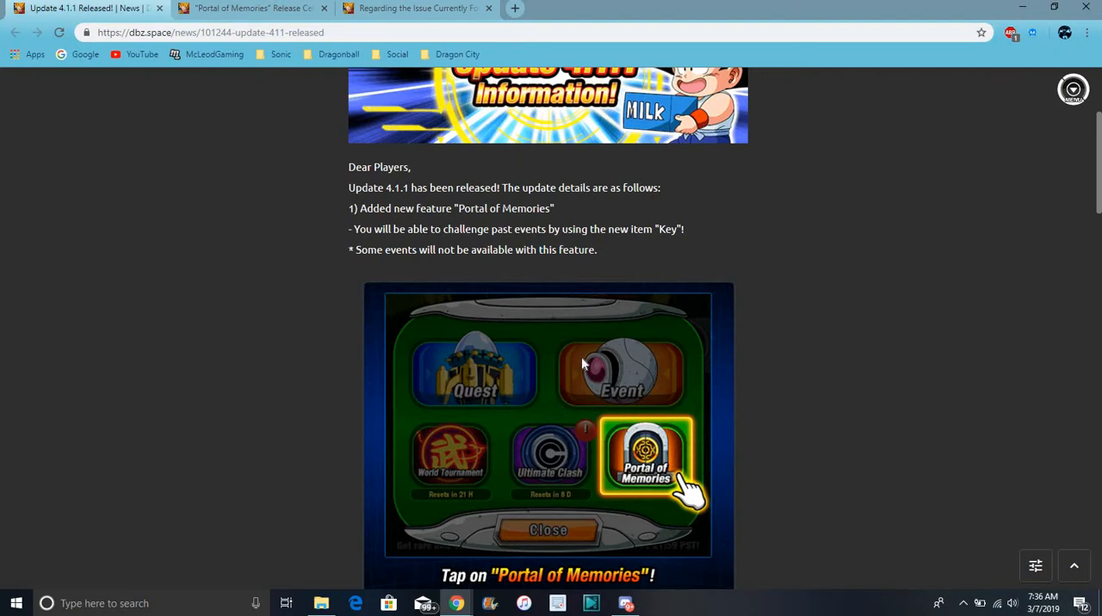
mouse_move(549, 369)
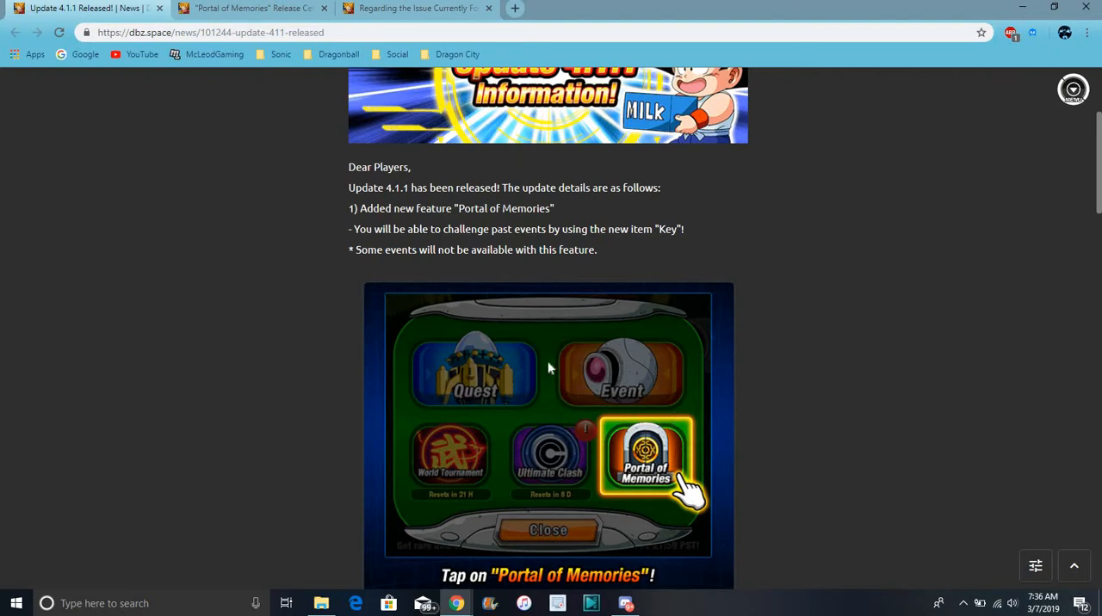
mouse_move(496, 458)
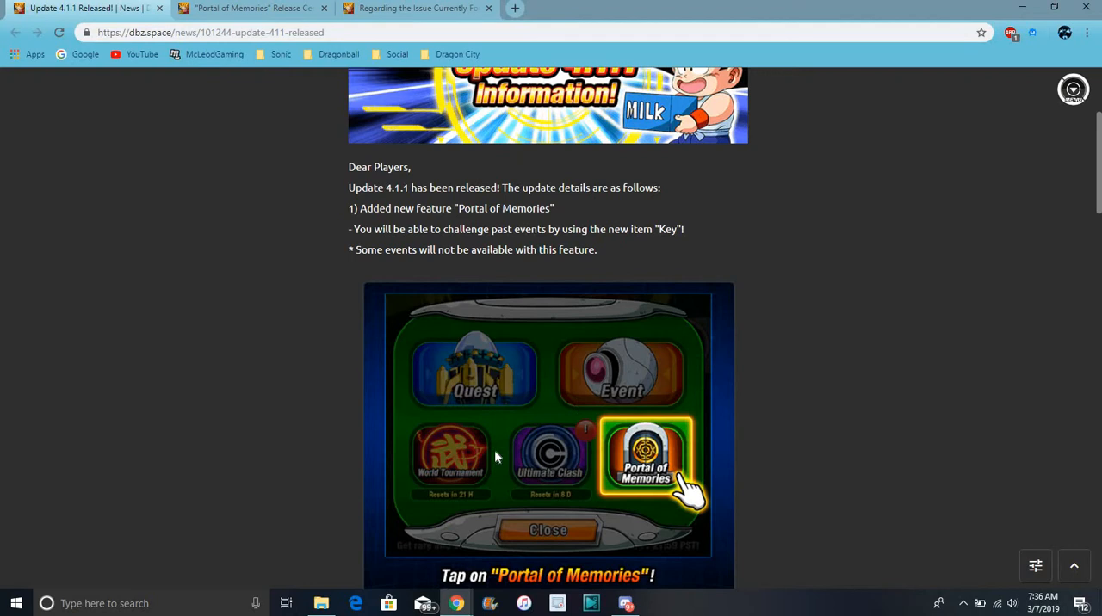
mouse_move(484, 478)
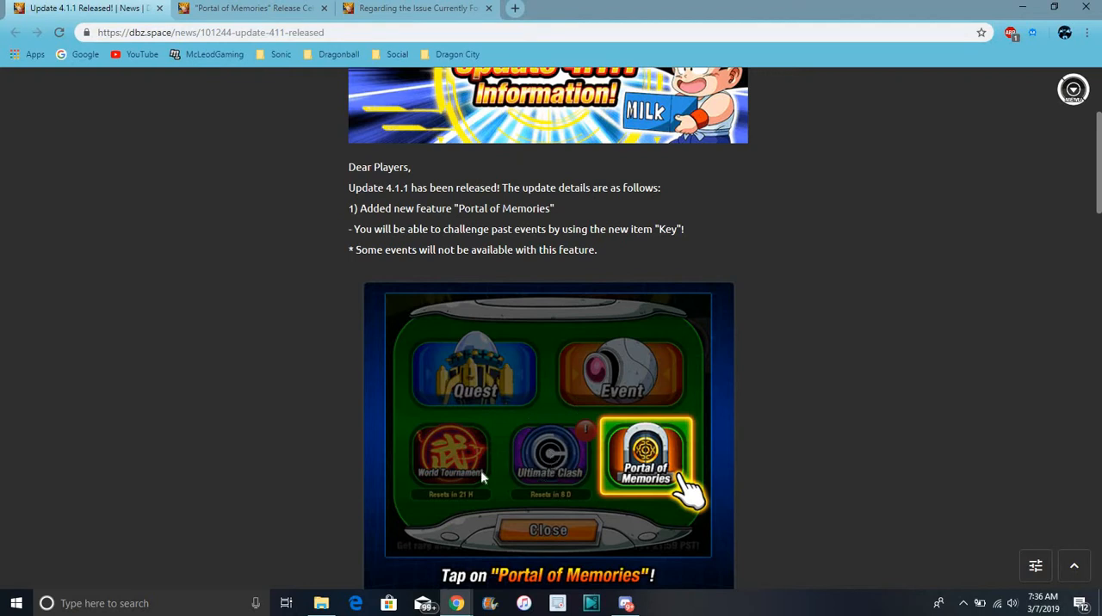
mouse_move(465, 455)
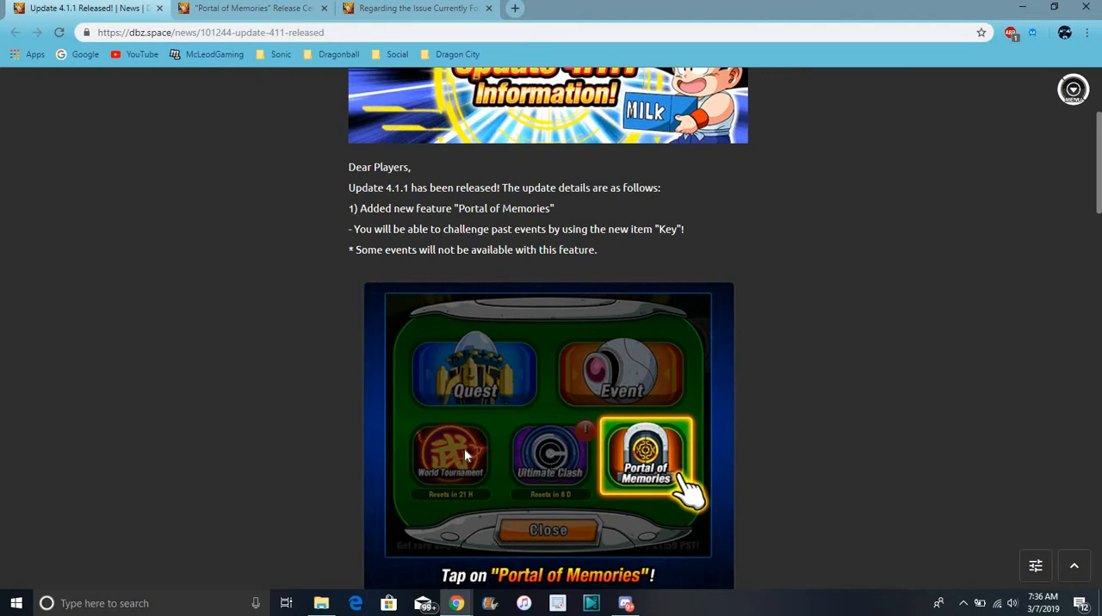
mouse_move(437, 416)
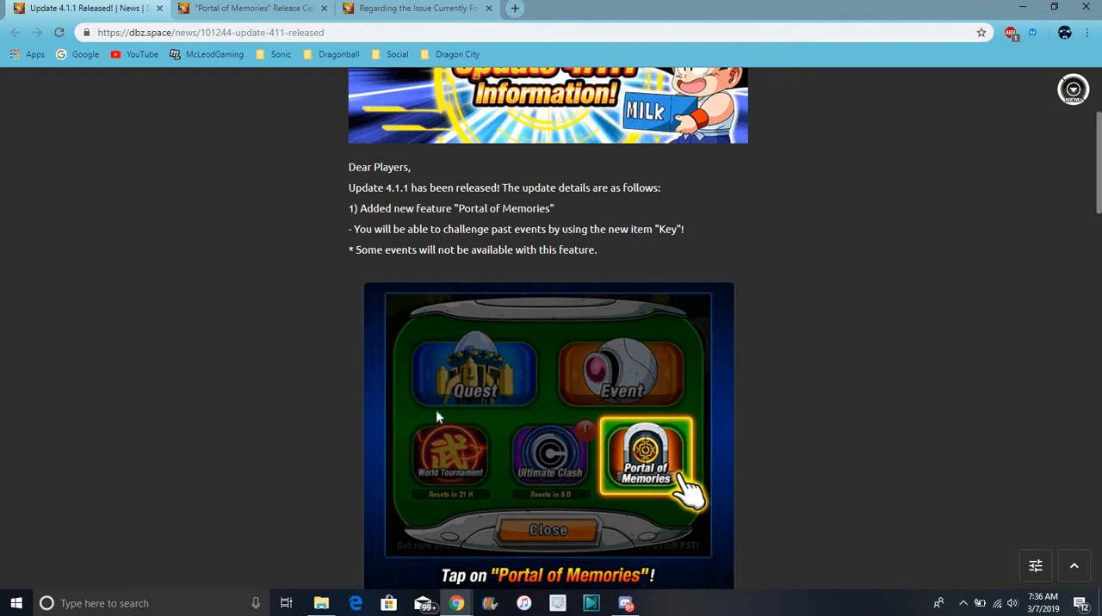
mouse_move(482, 372)
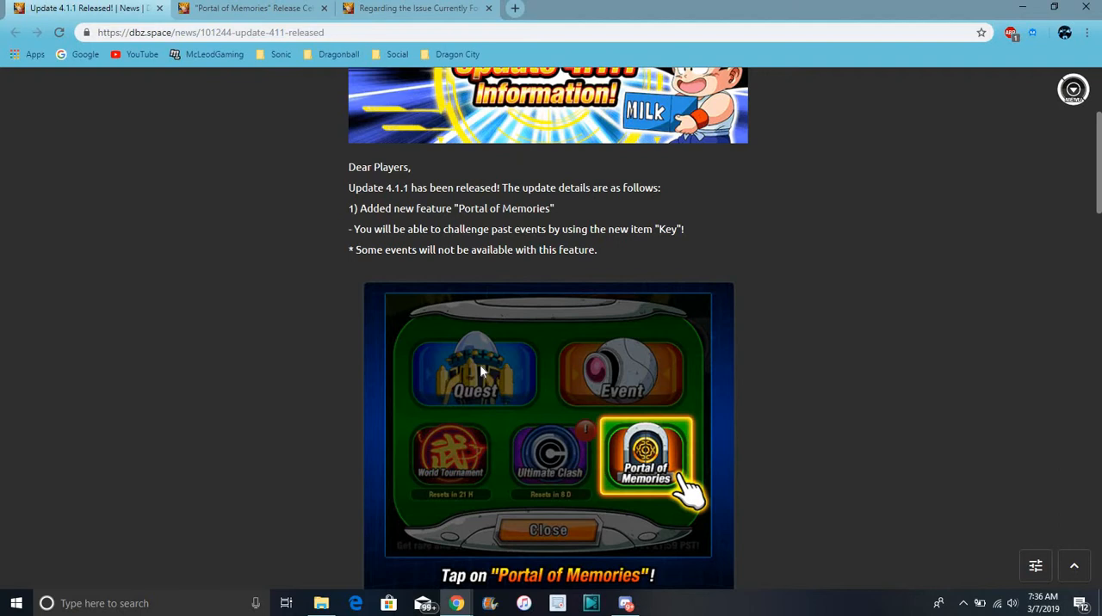
mouse_move(599, 351)
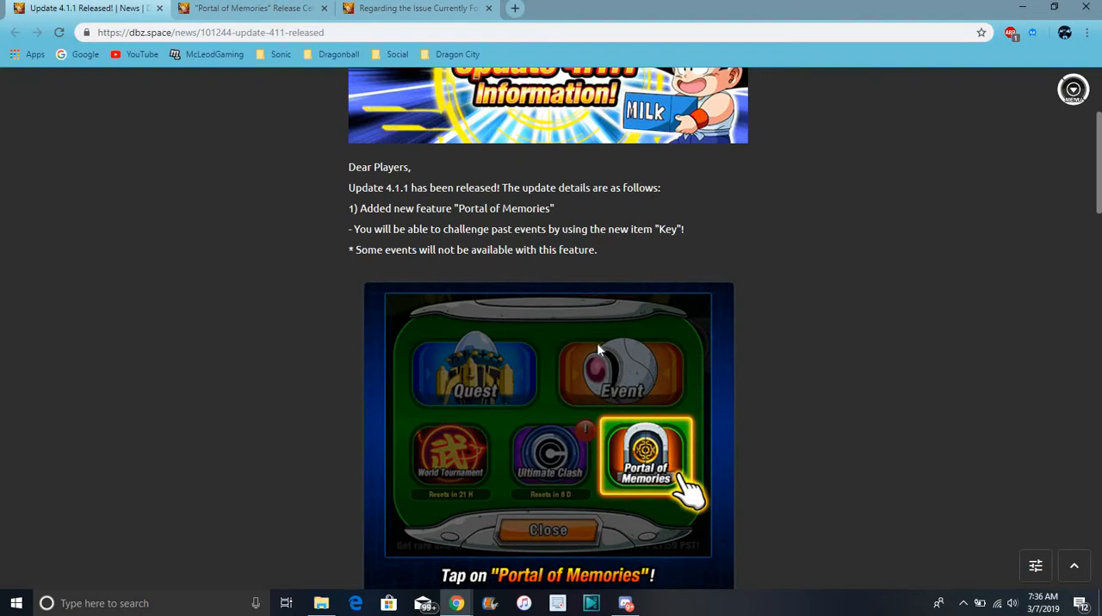
mouse_move(474, 364)
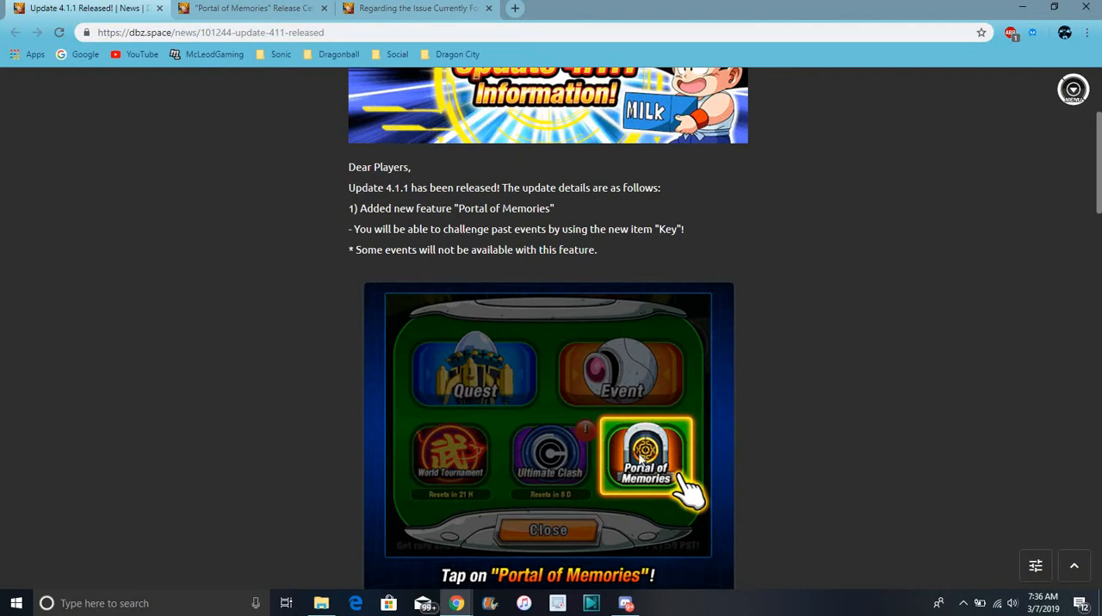
- Scroll to the Story tab event list, from Trick or Treat to The Time-Traveling Warrior
scroll("down", 3)
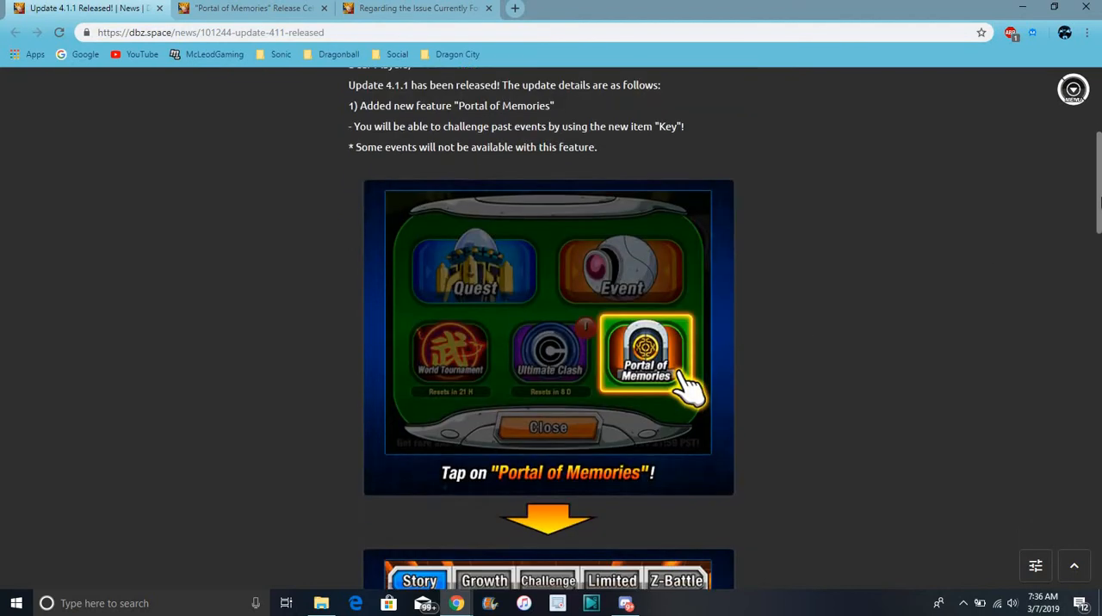
scroll("down", 3)
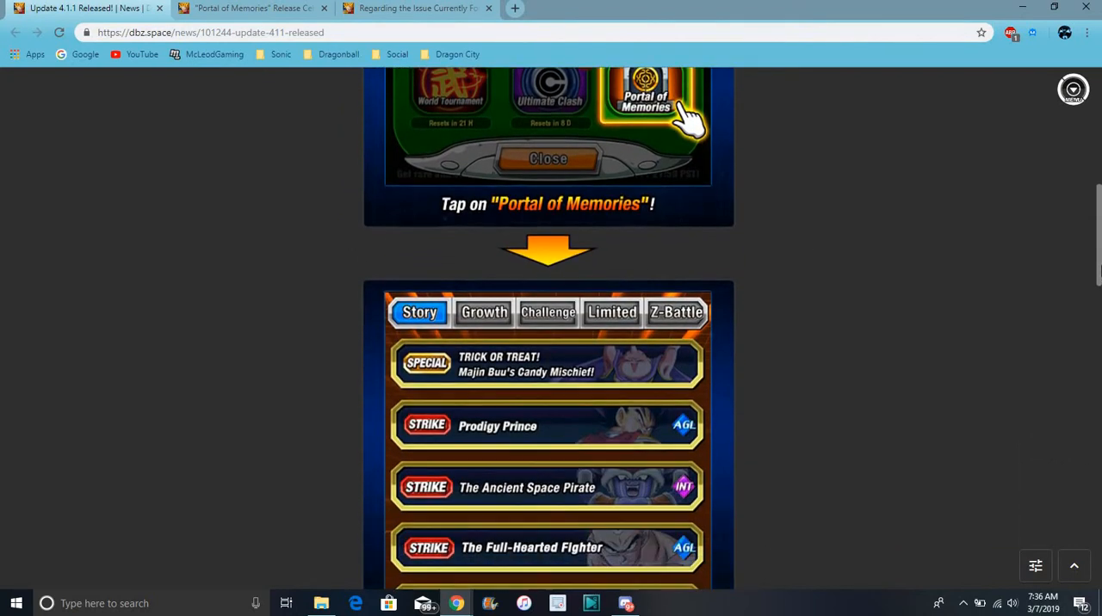
scroll("down", 3)
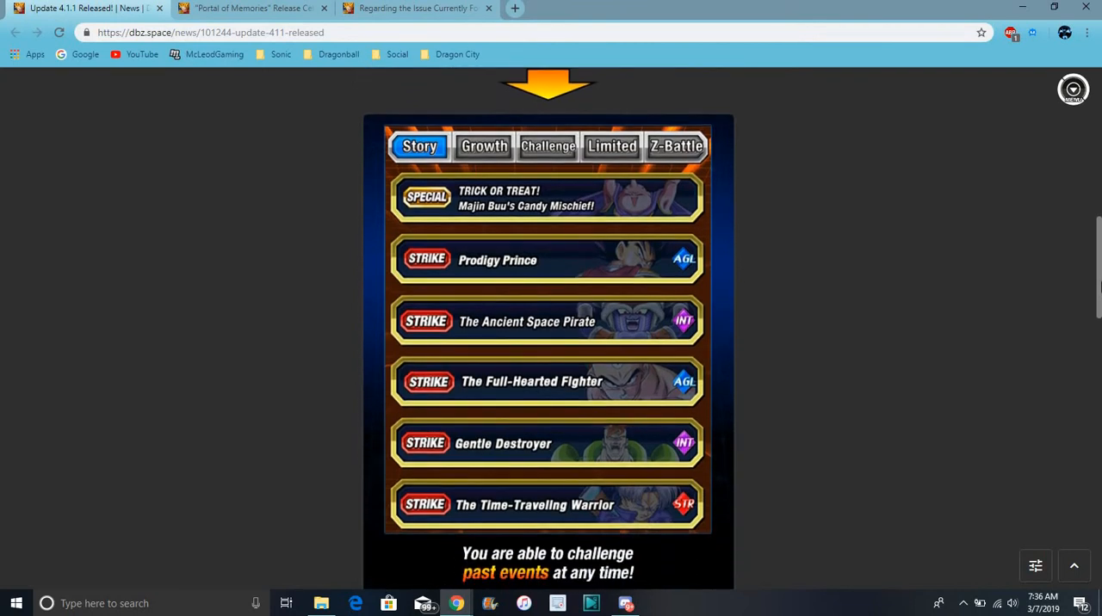
scroll("up", 3)
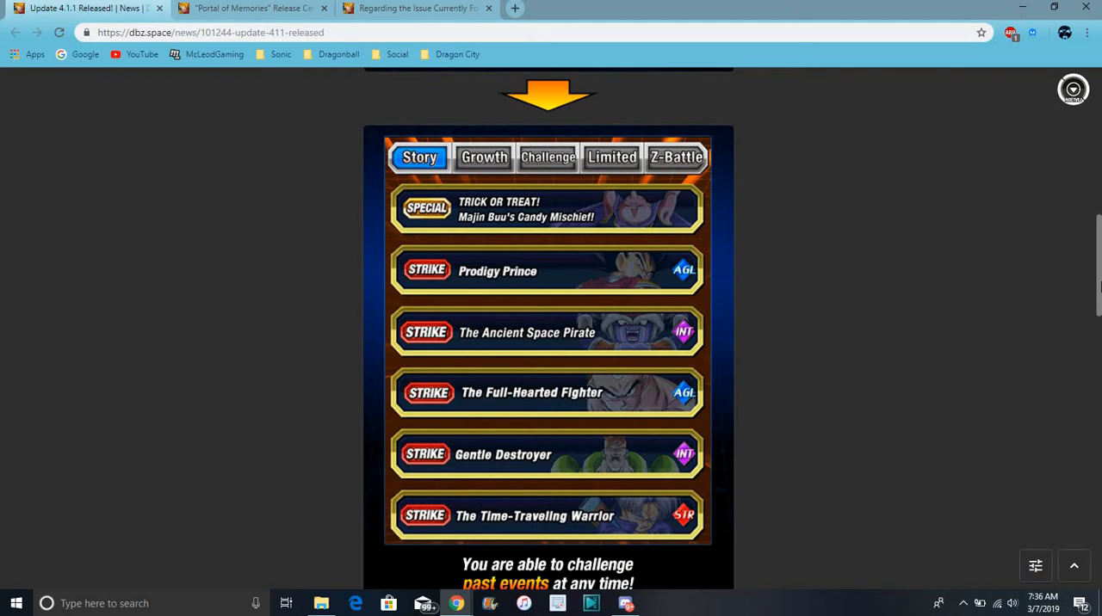
mouse_move(902, 293)
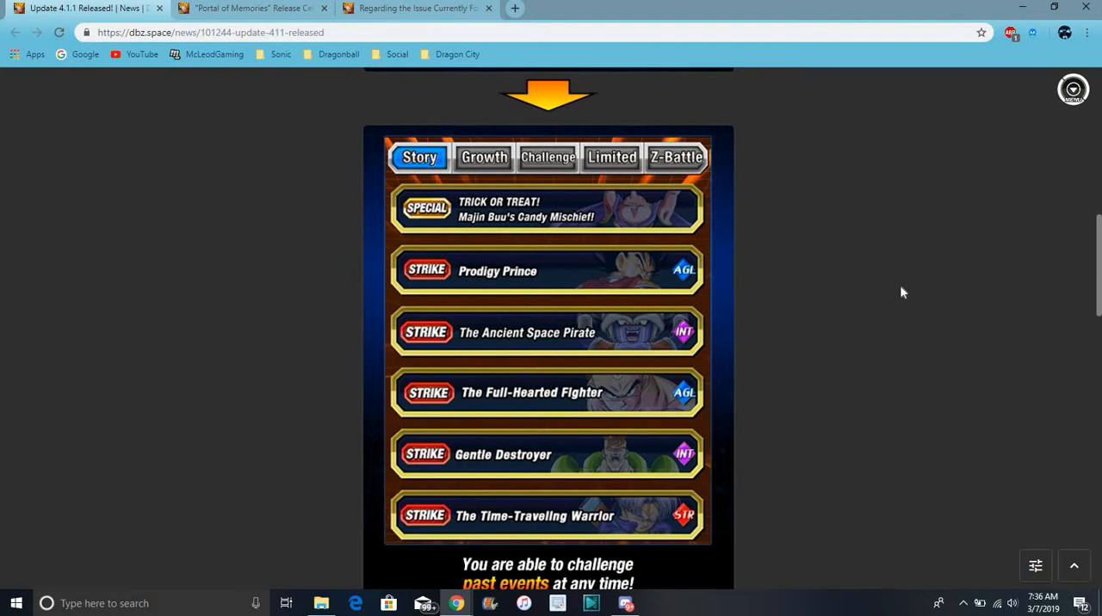
mouse_move(620, 137)
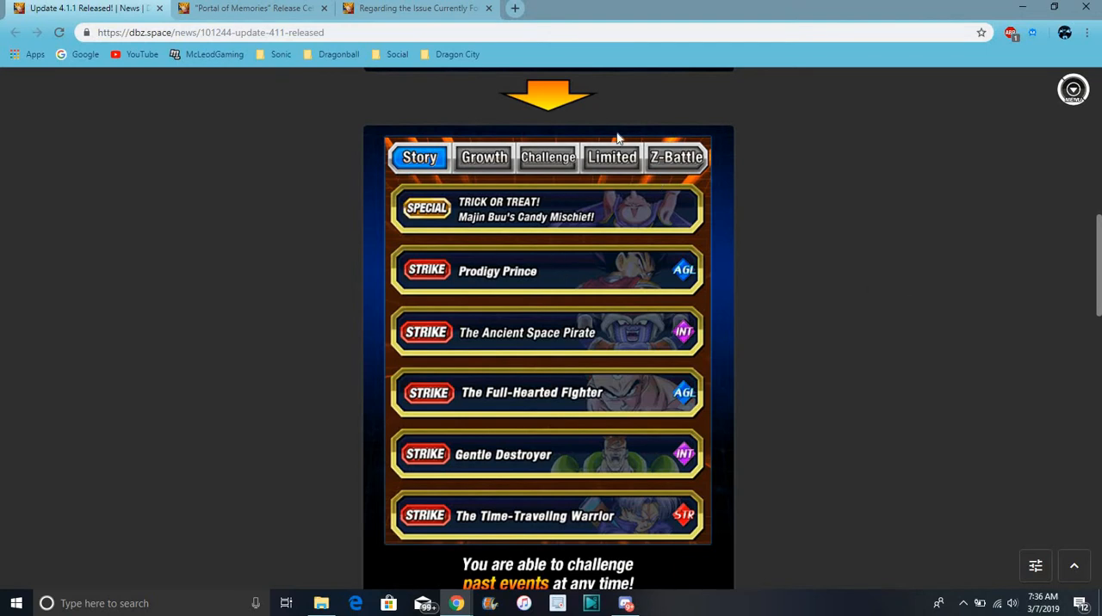
mouse_move(637, 196)
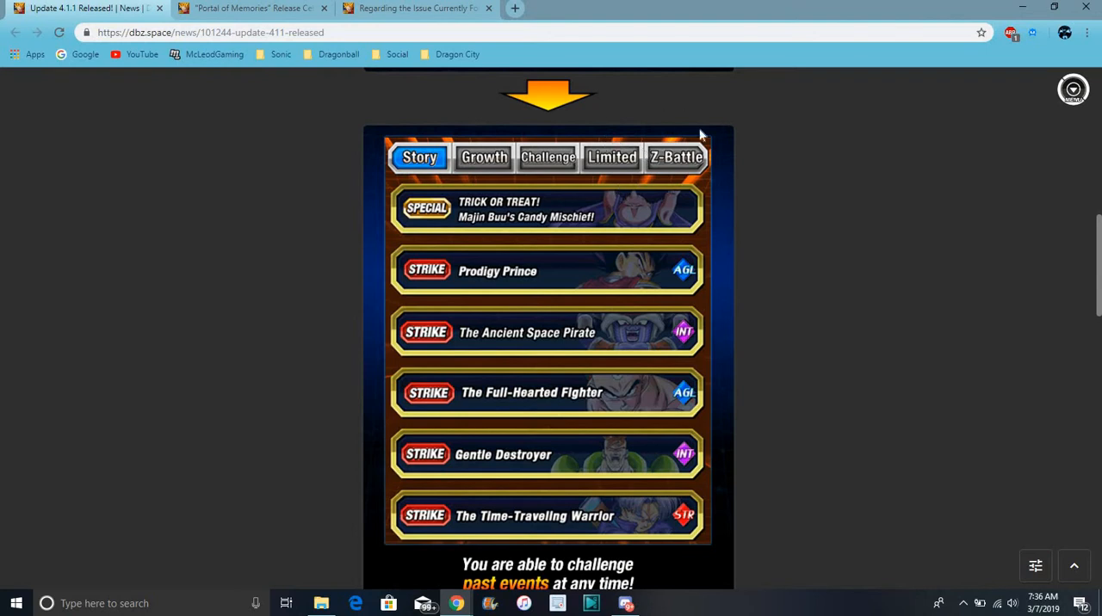
mouse_move(766, 129)
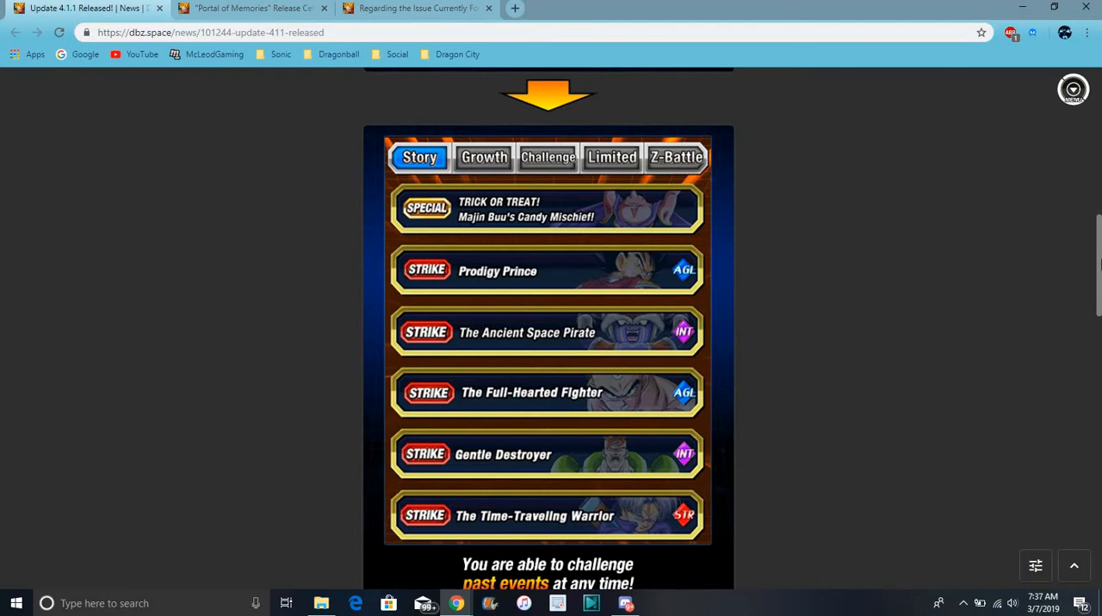
- Scroll back and forth through the Portal of Memories stage images
scroll("down", 3)
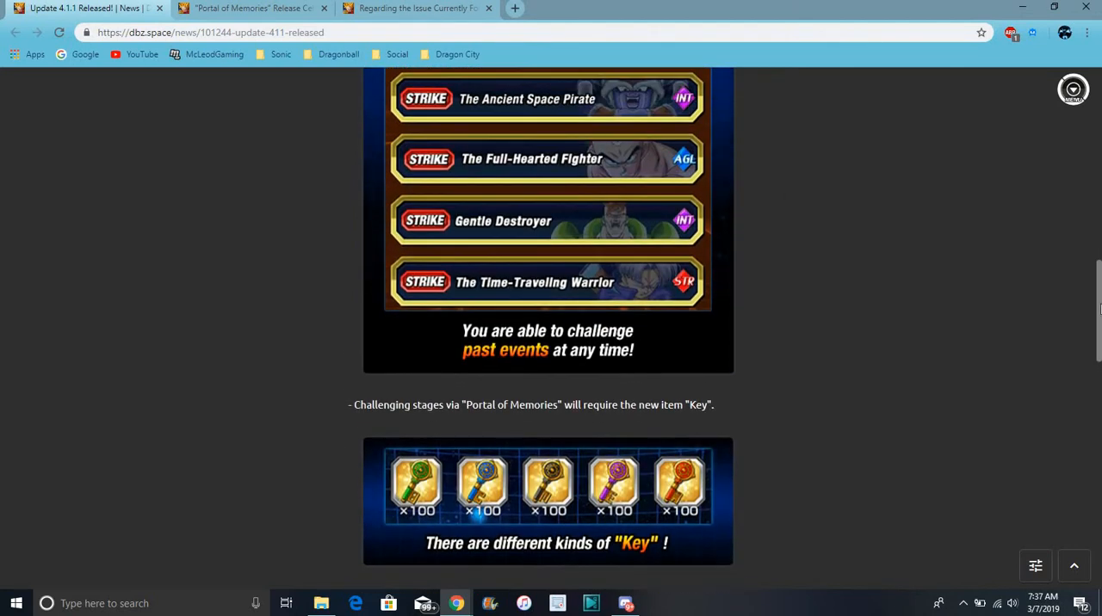
scroll("down", 3)
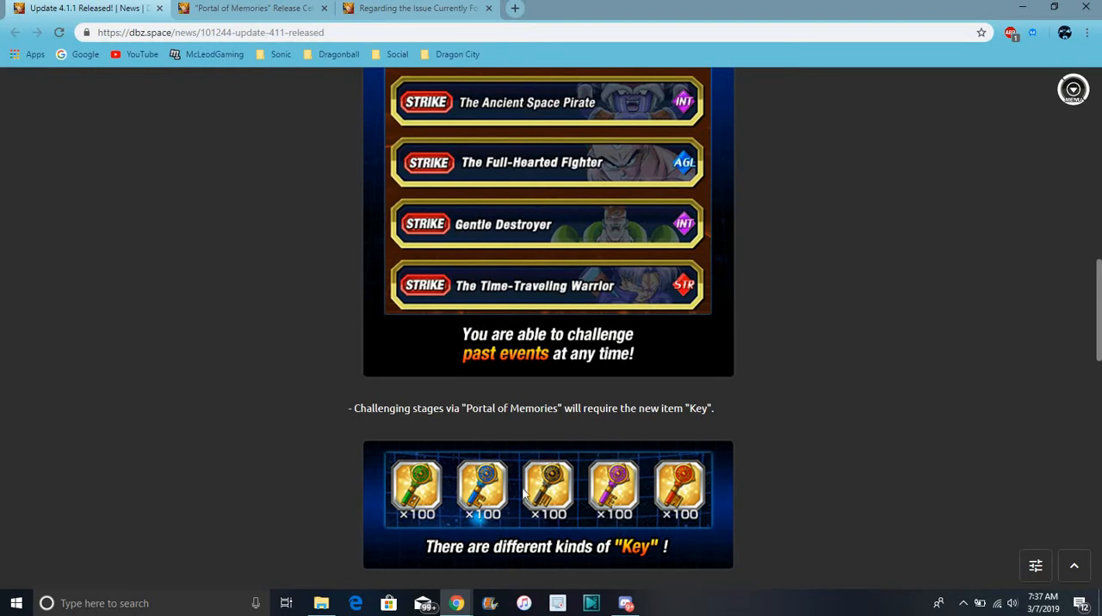
scroll("down", 3)
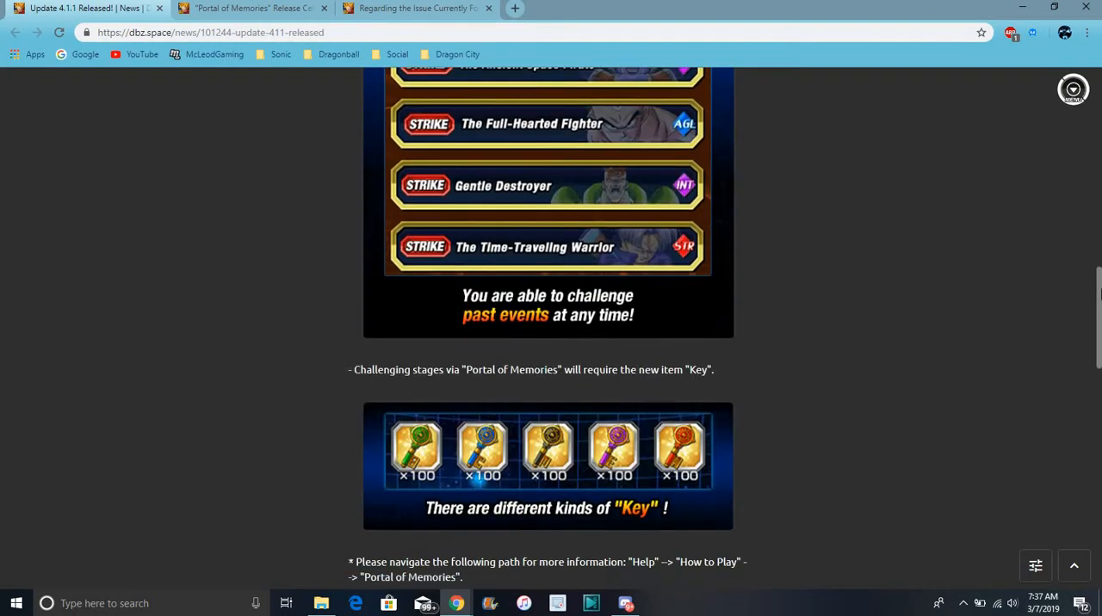
scroll("up", 3)
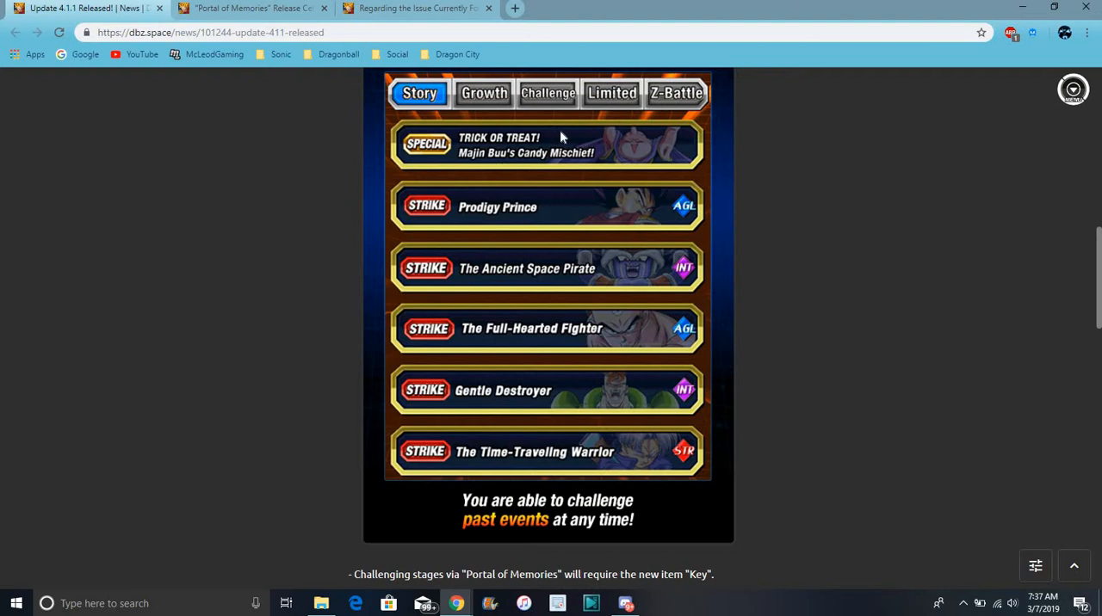
mouse_move(565, 93)
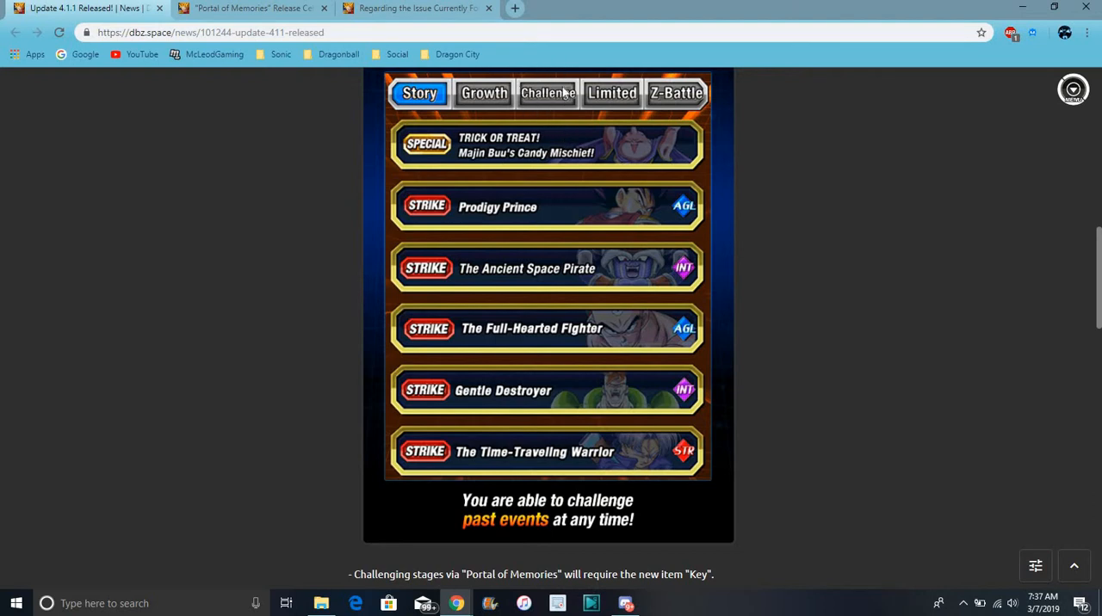
mouse_move(550, 146)
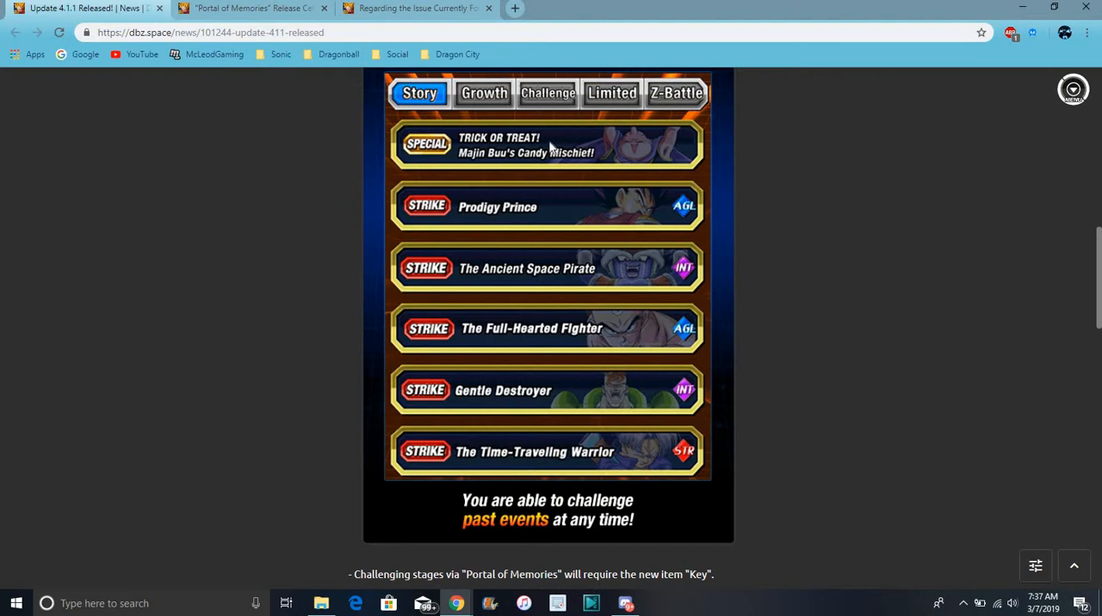
mouse_move(640, 162)
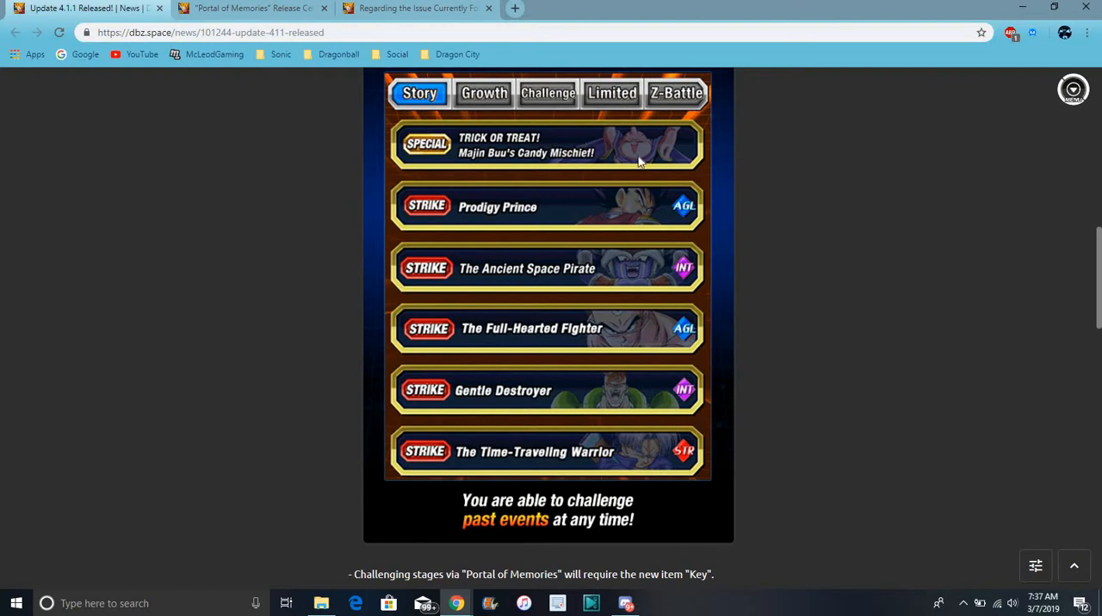
mouse_move(761, 179)
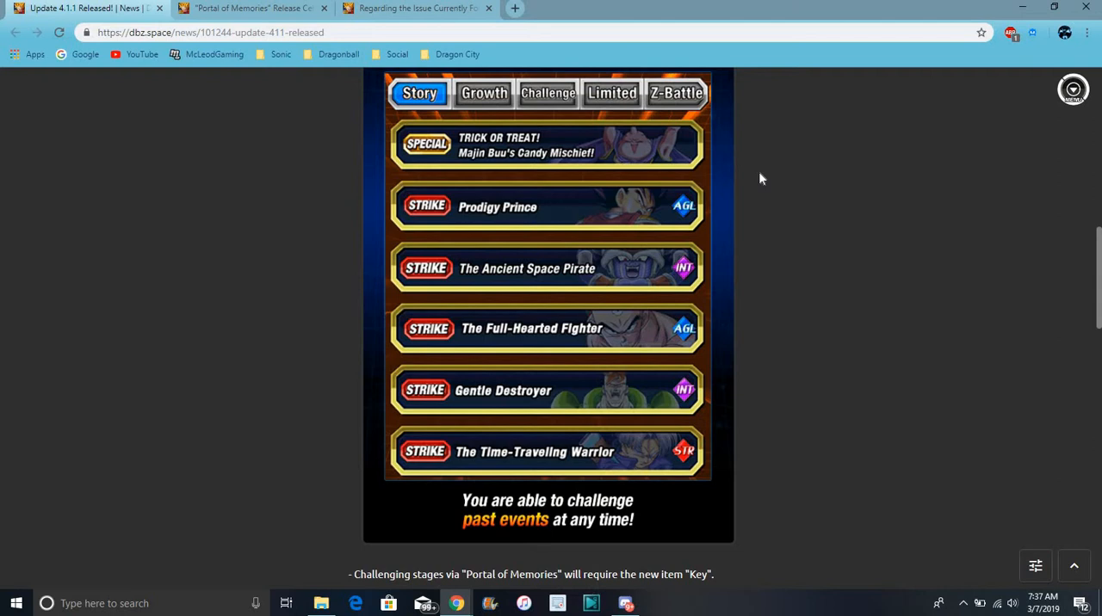
mouse_move(785, 214)
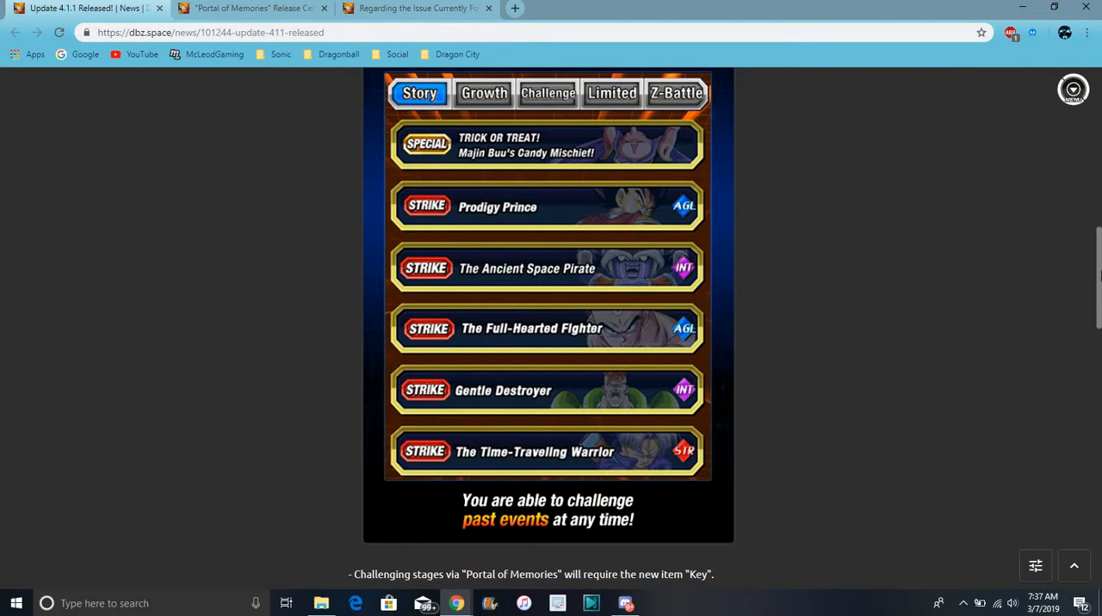
scroll("down", 3)
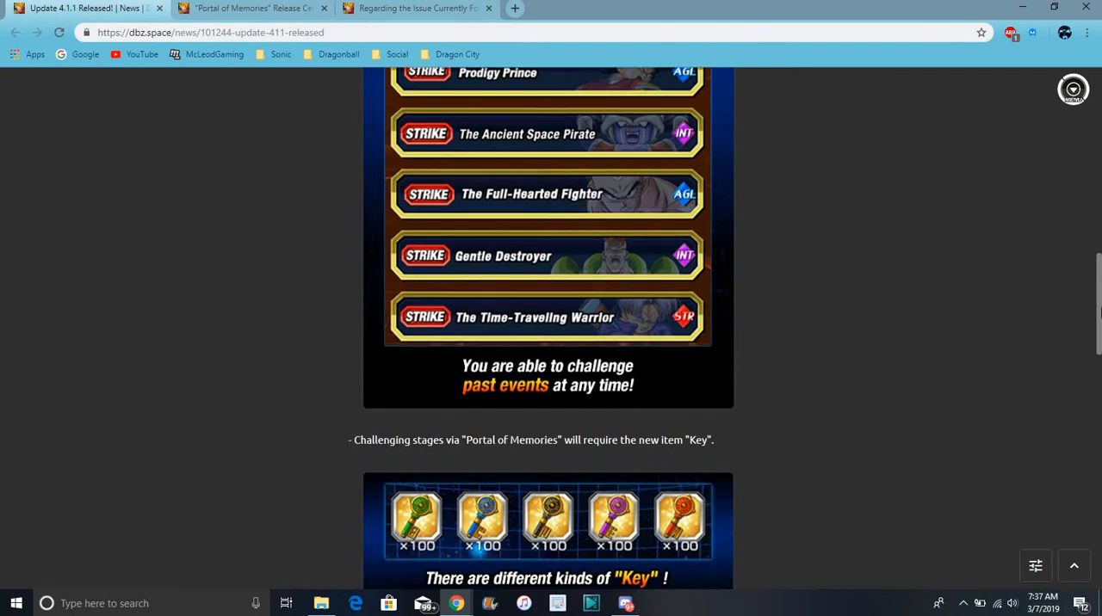
scroll("down", 3)
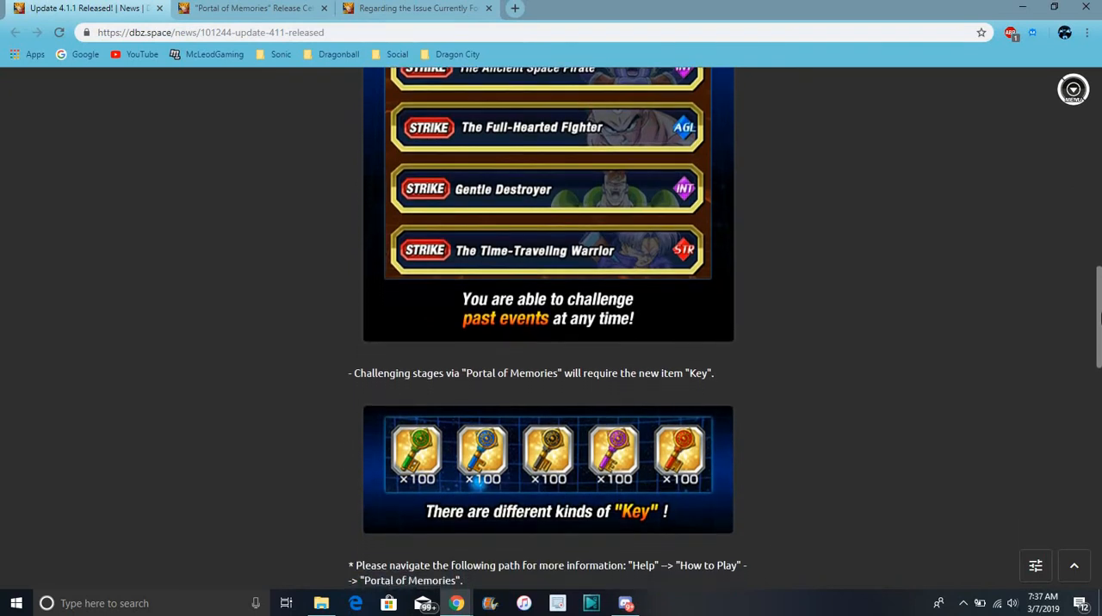
scroll("up", 3)
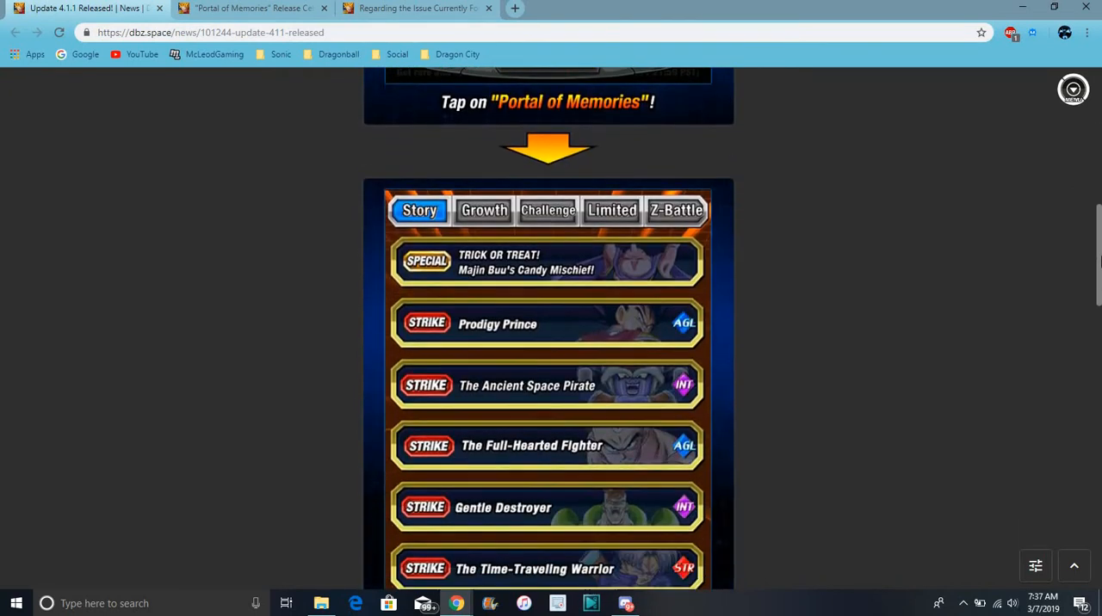
- Scroll past the Key item section to the Optimized Home Screen Interface notes
scroll("down", 3)
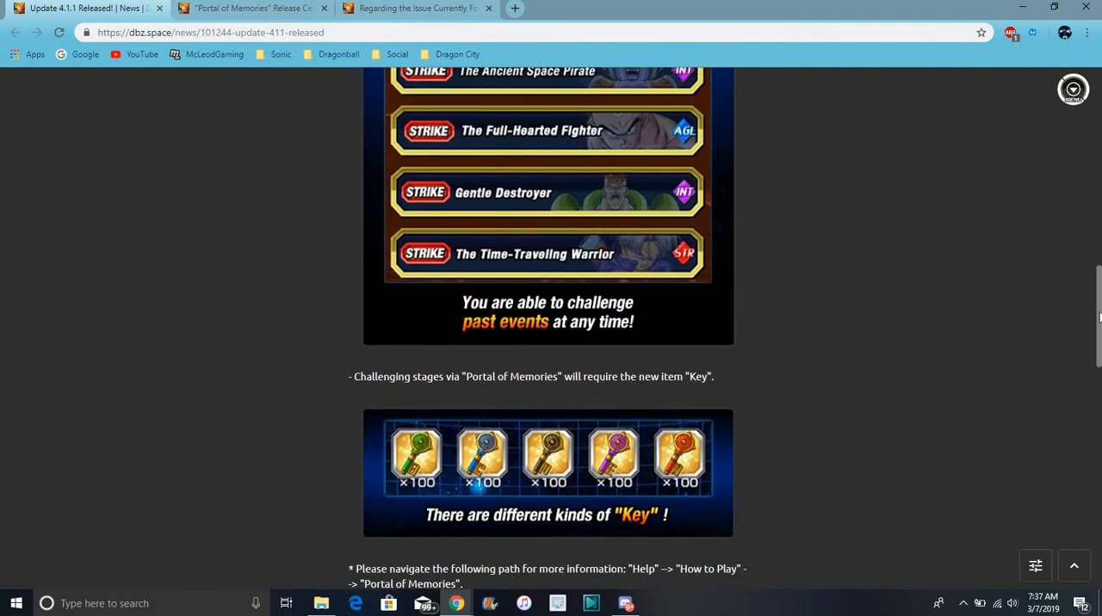
scroll("down", 3)
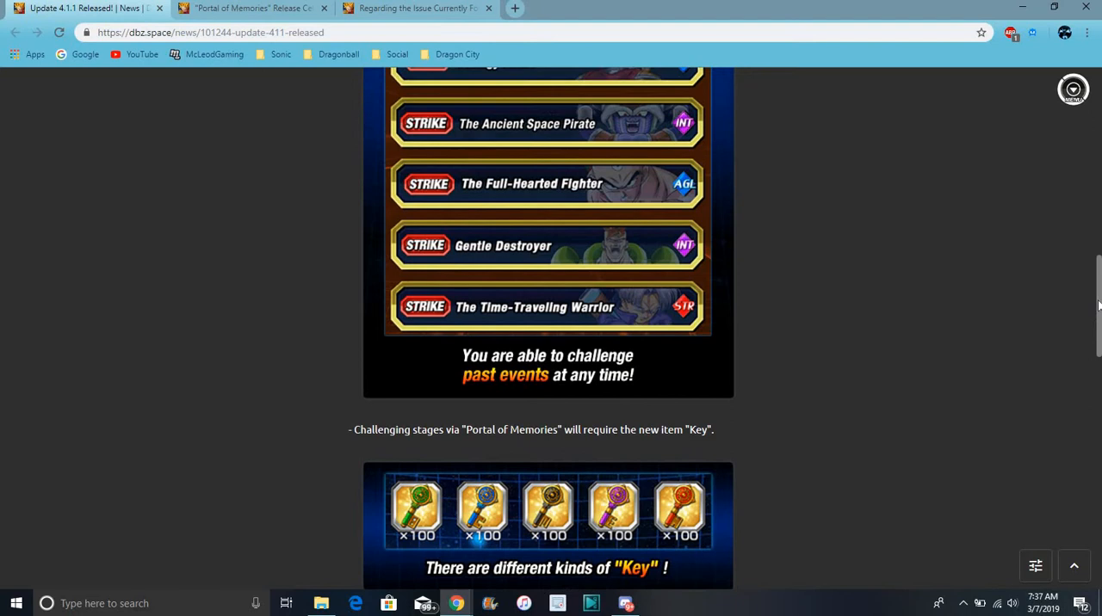
scroll("down", 3)
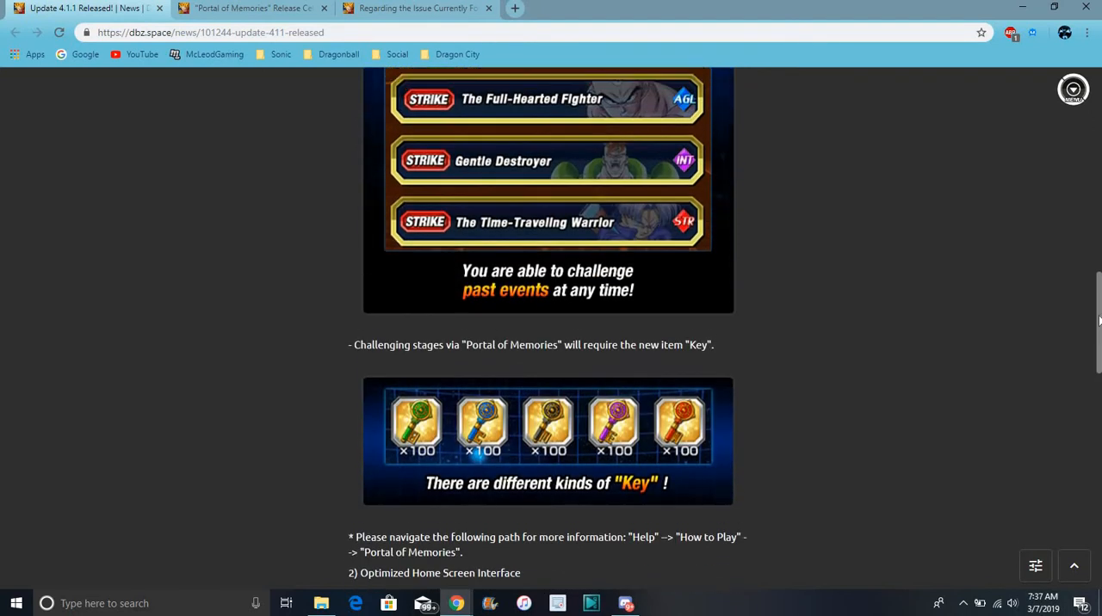
scroll("up", 3)
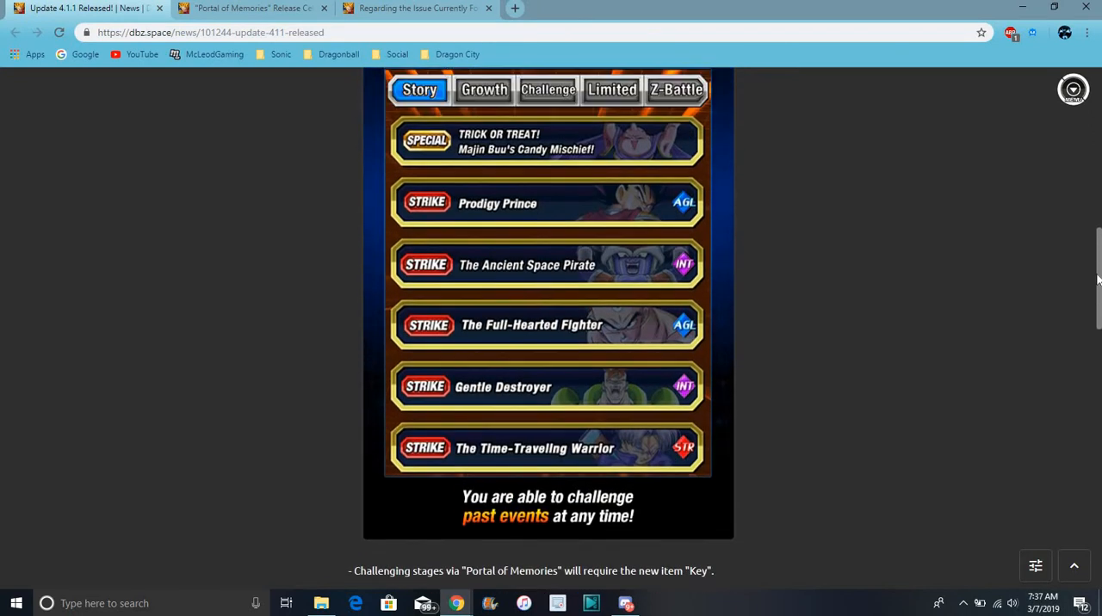
scroll("up", 3)
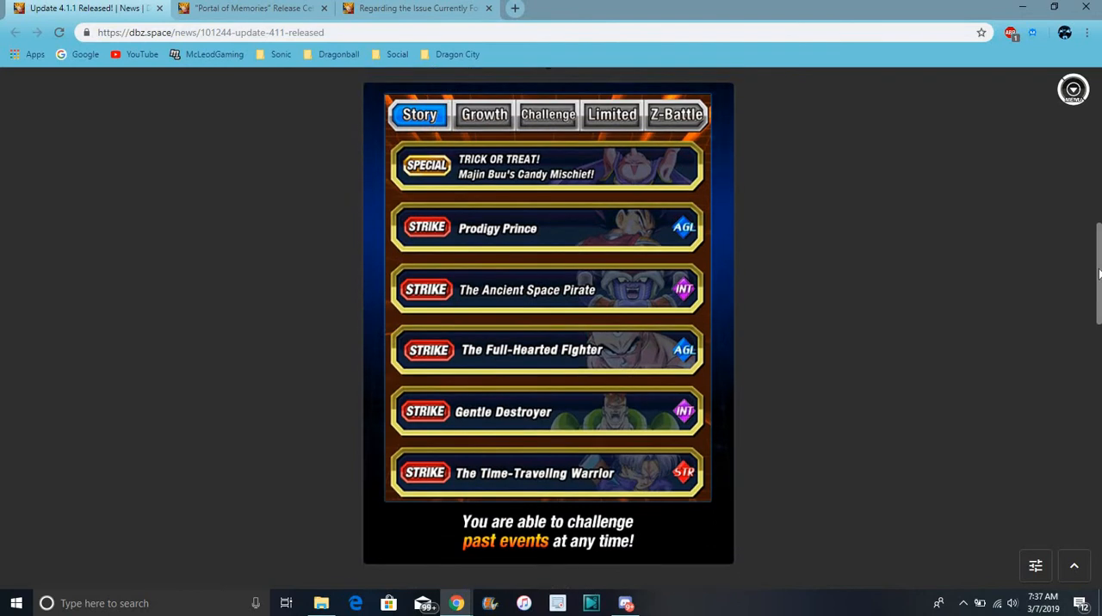
scroll("down", 3)
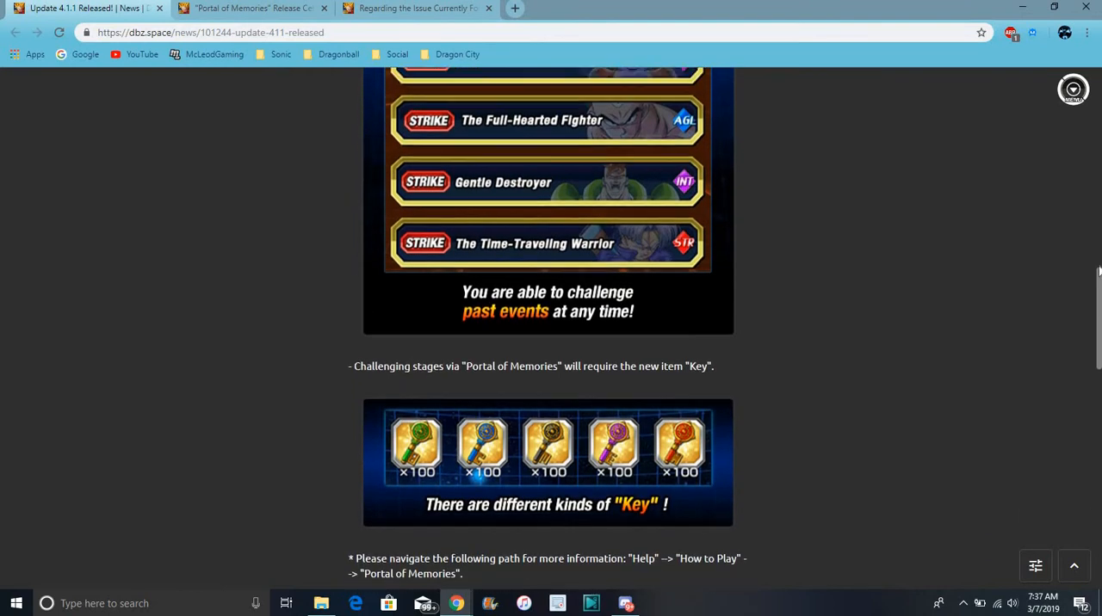
scroll("up", 3)
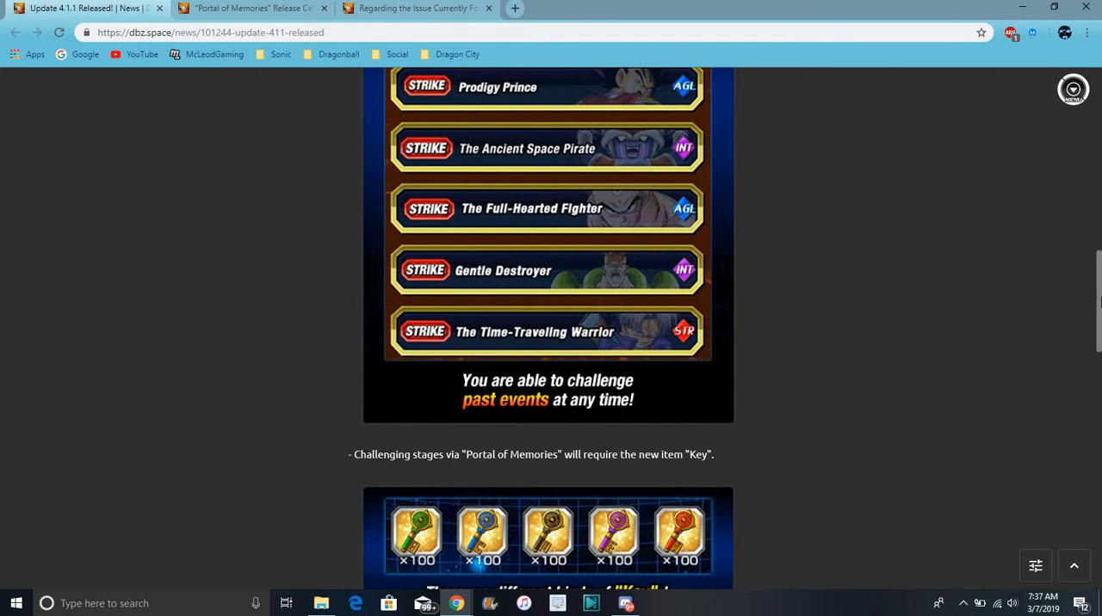
scroll("down", 3)
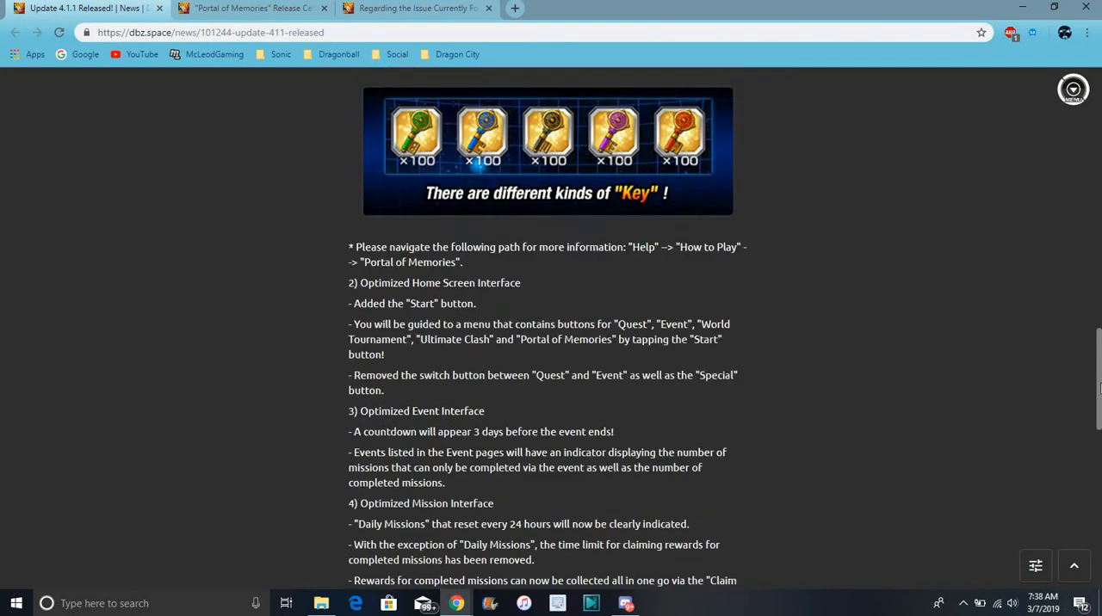
scroll("down", 3)
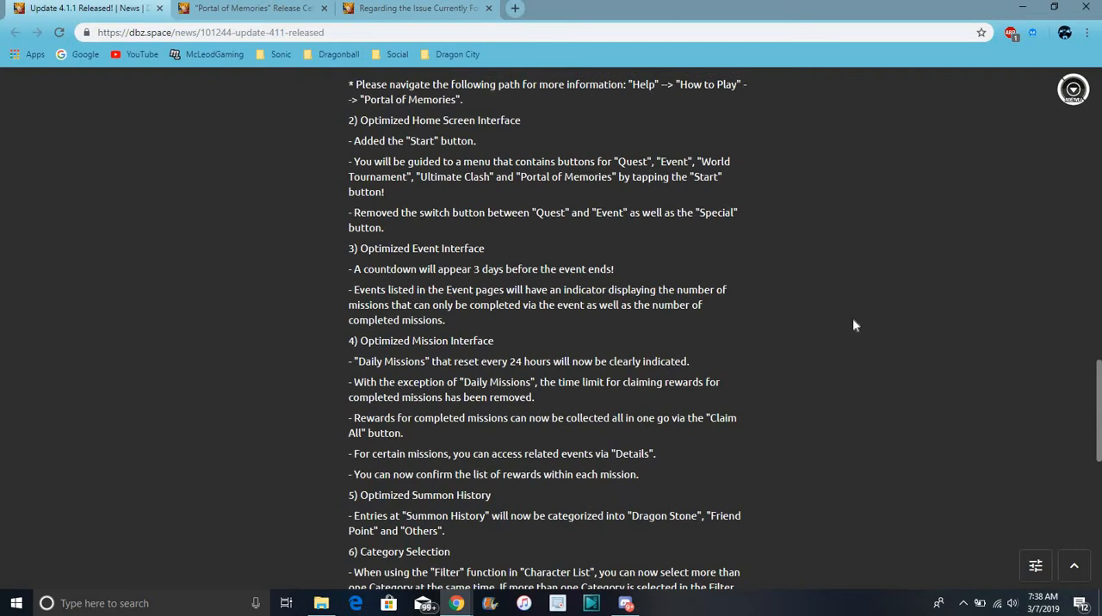
mouse_move(673, 199)
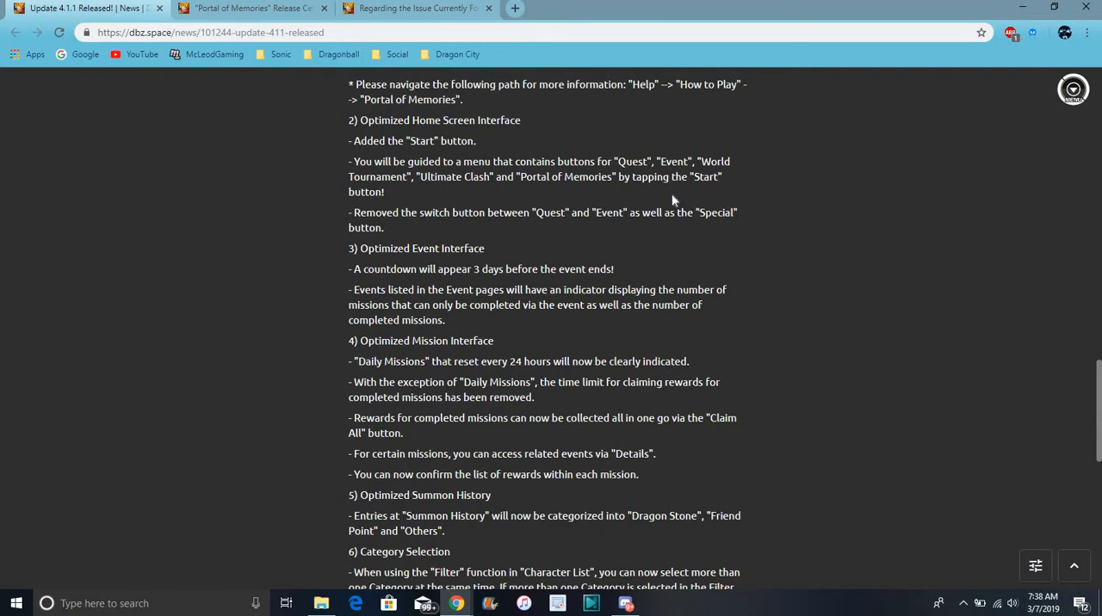
mouse_move(668, 262)
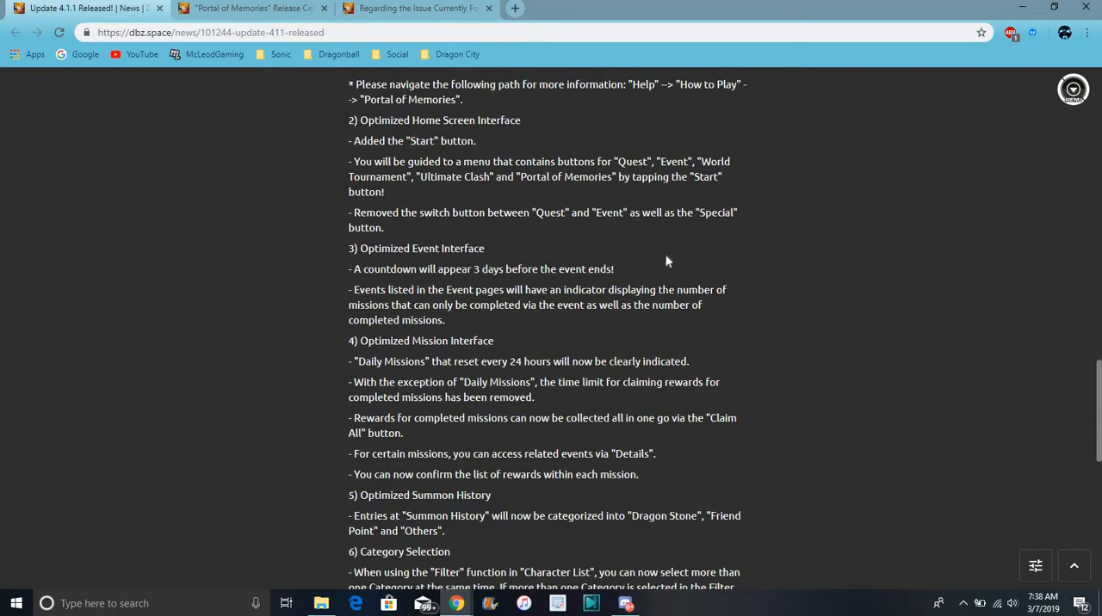
scroll("down", 3)
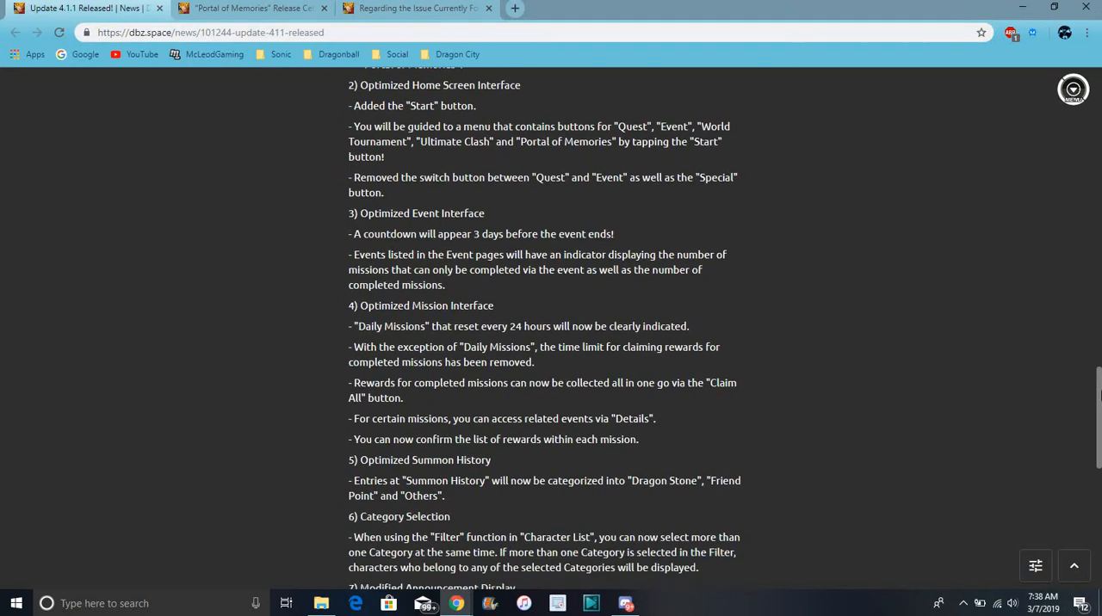
scroll("down", 3)
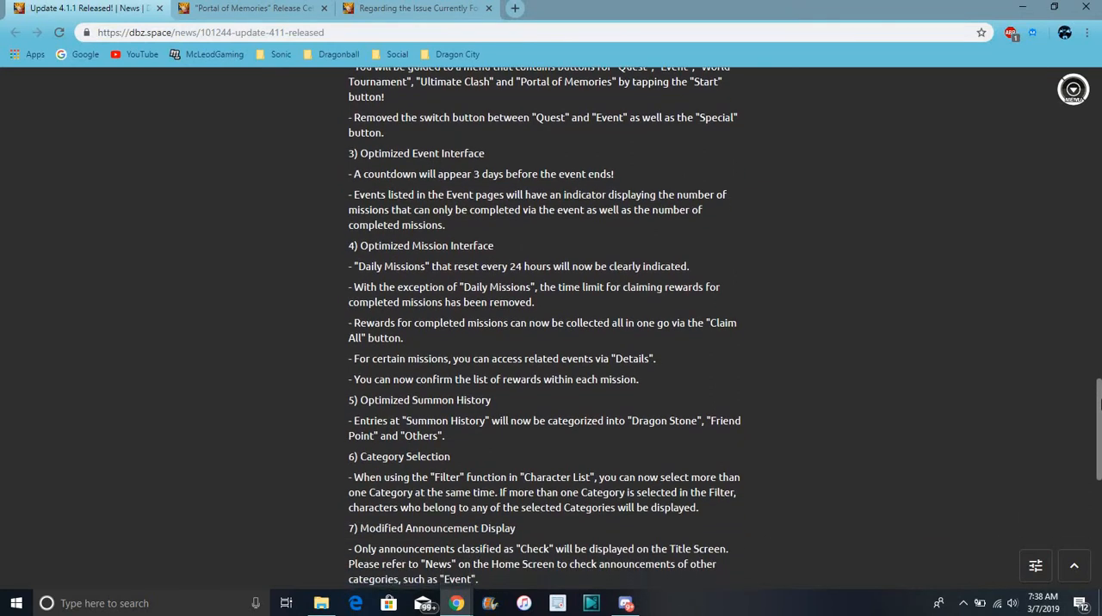
scroll("up", 3)
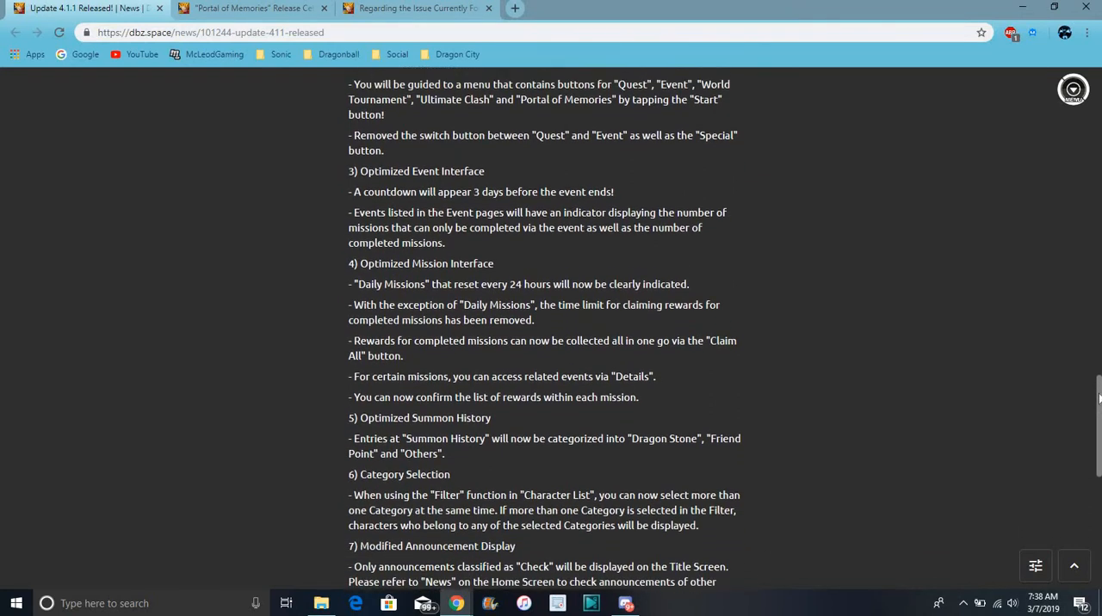
scroll("up", 3)
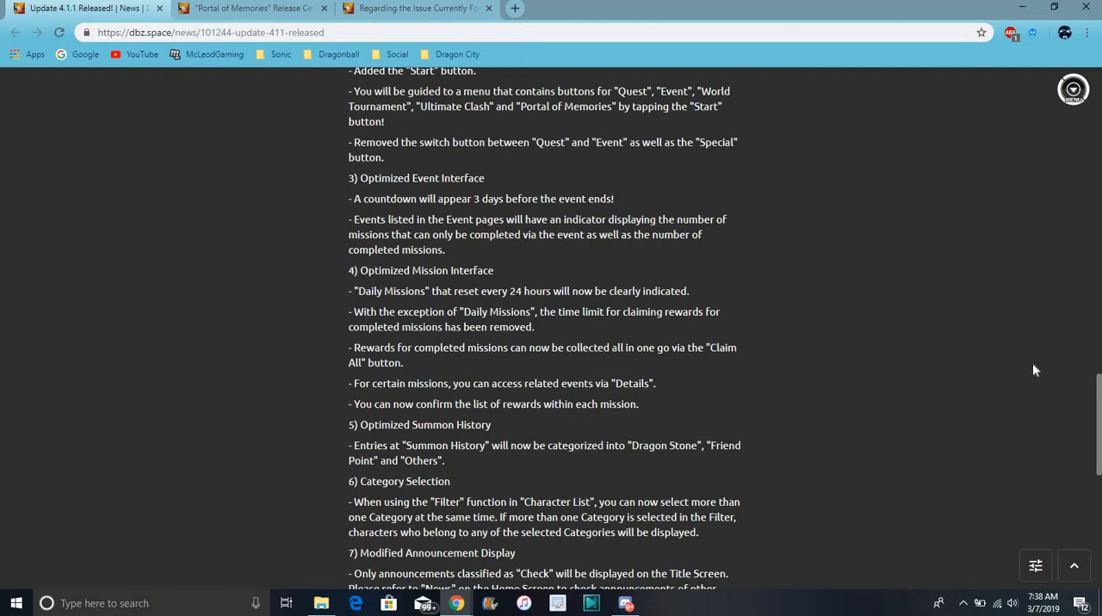
scroll("down", 3)
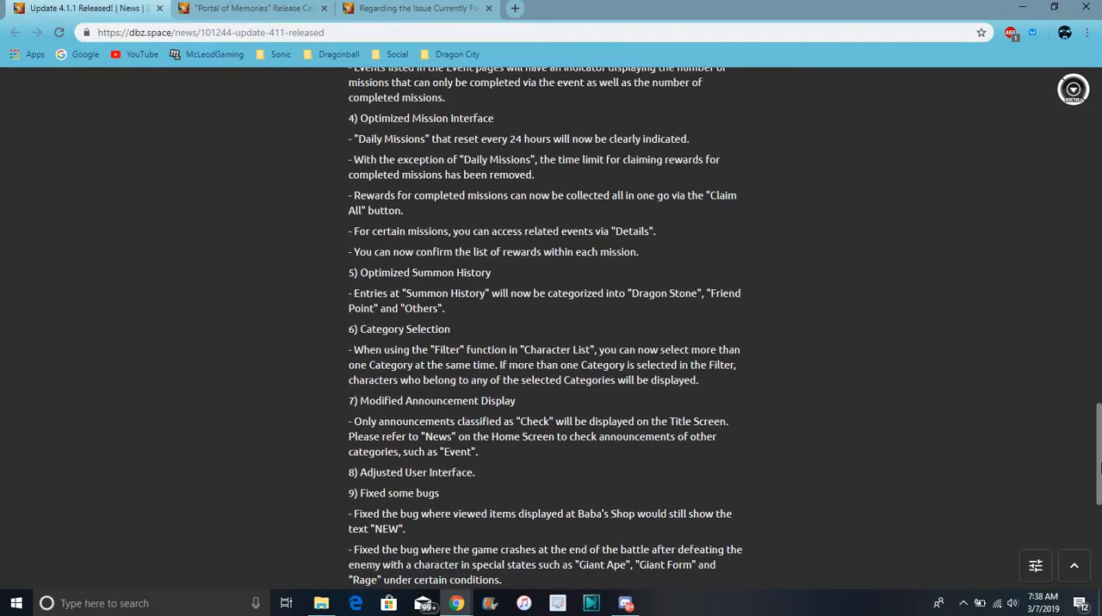
scroll("down", 3)
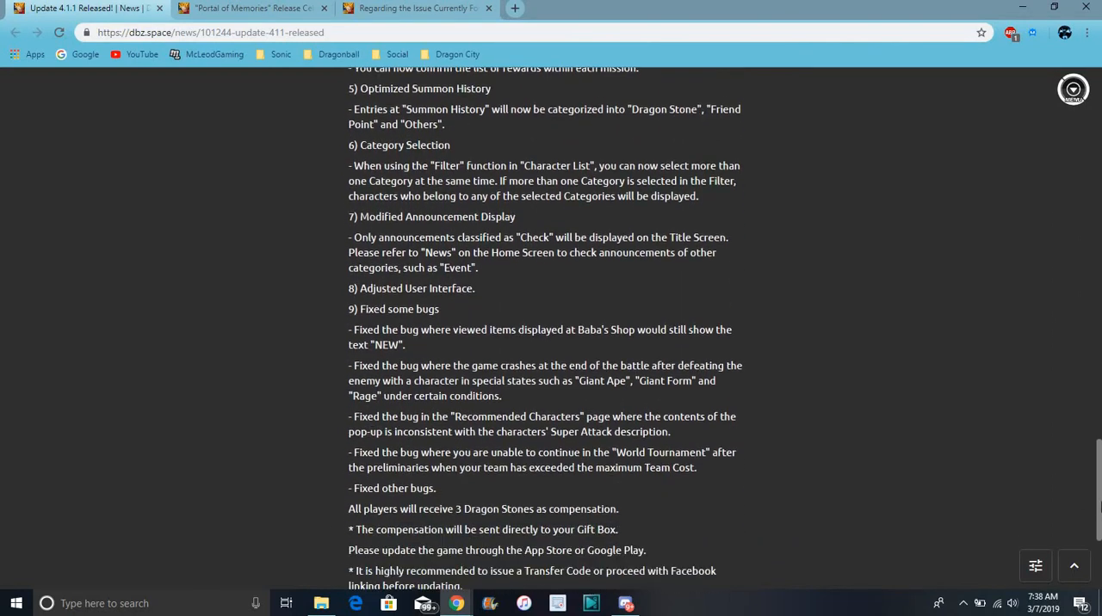
scroll("up", 3)
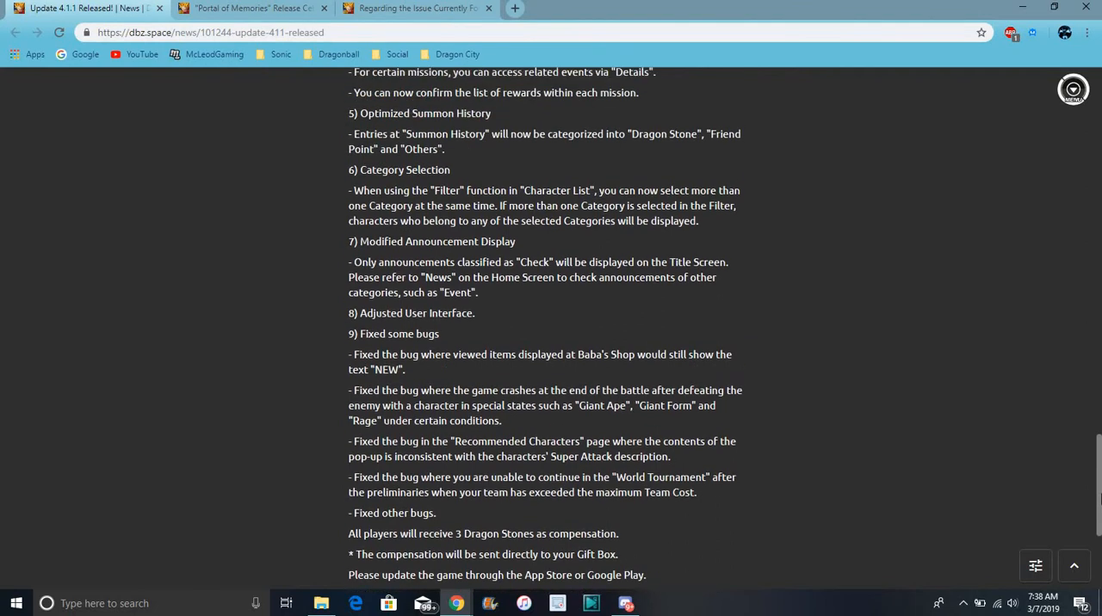
scroll("down", 3)
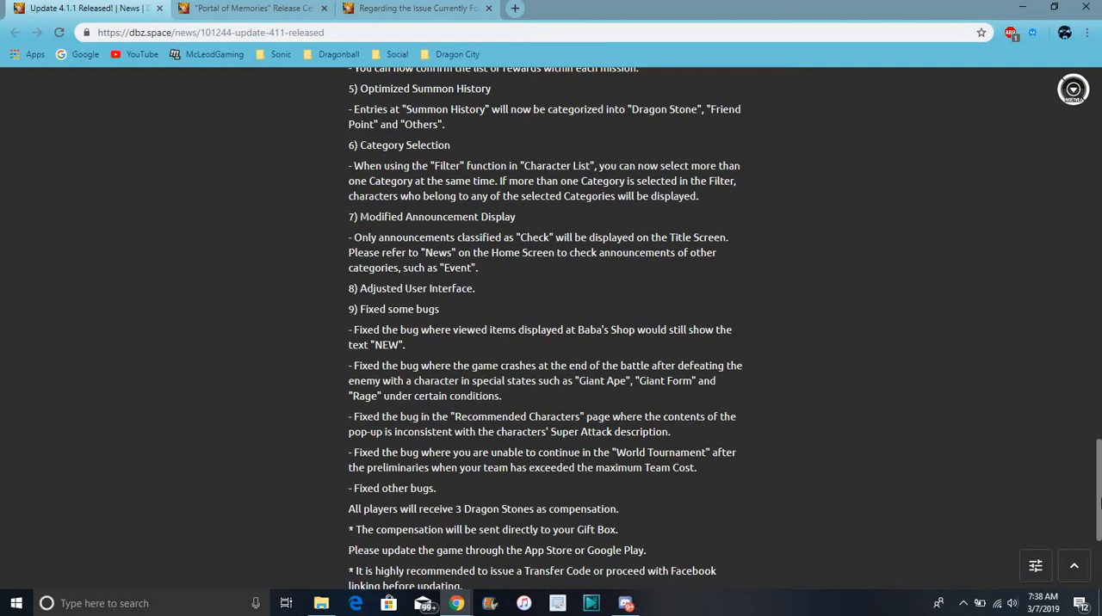
mouse_move(754, 293)
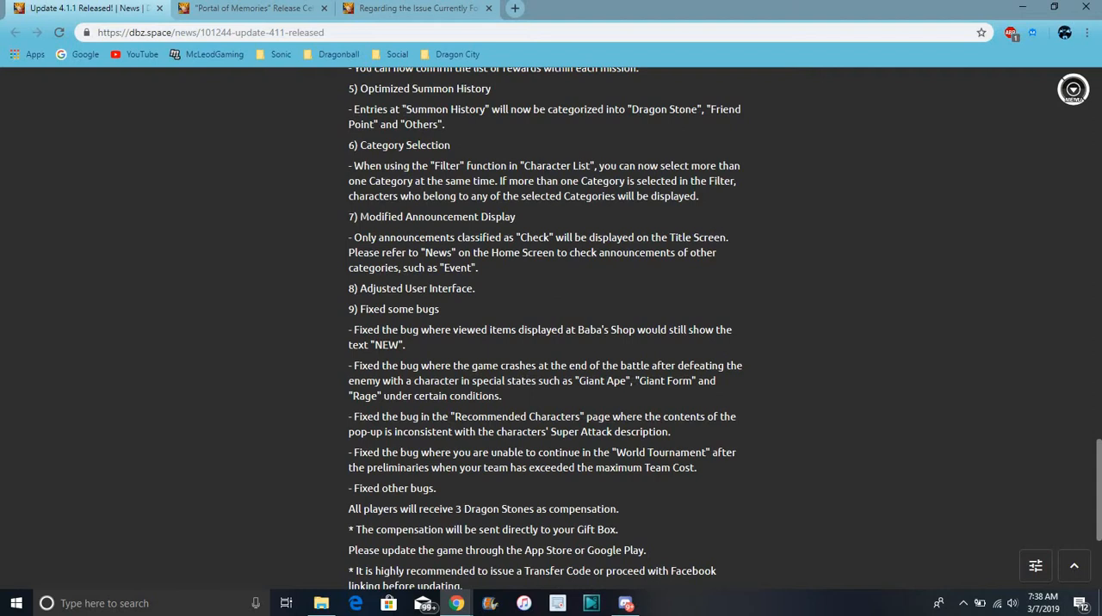
mouse_move(905, 444)
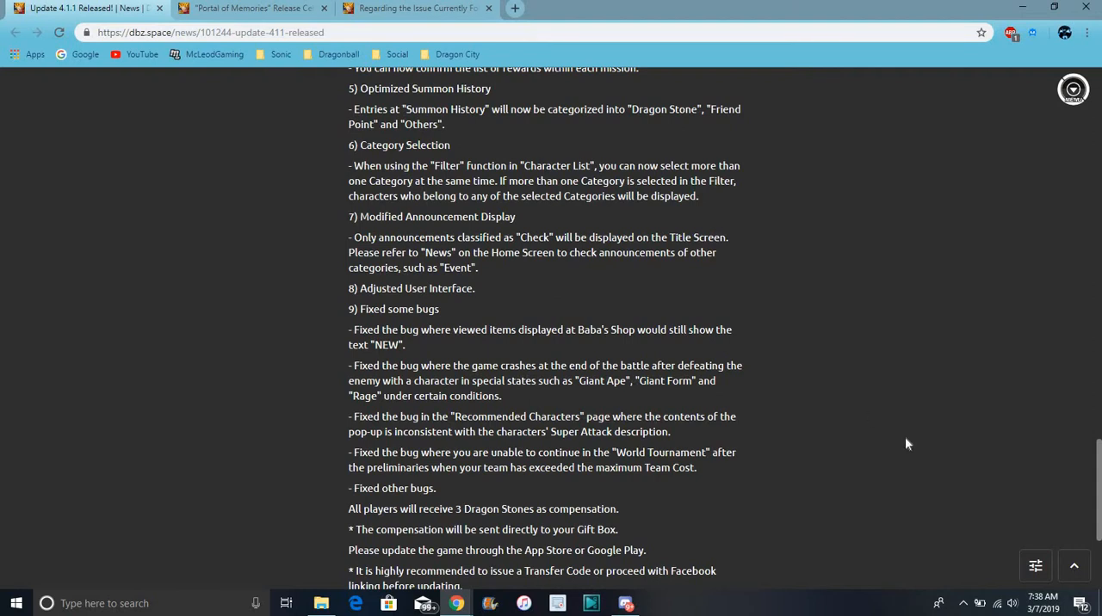
scroll("down", 3)
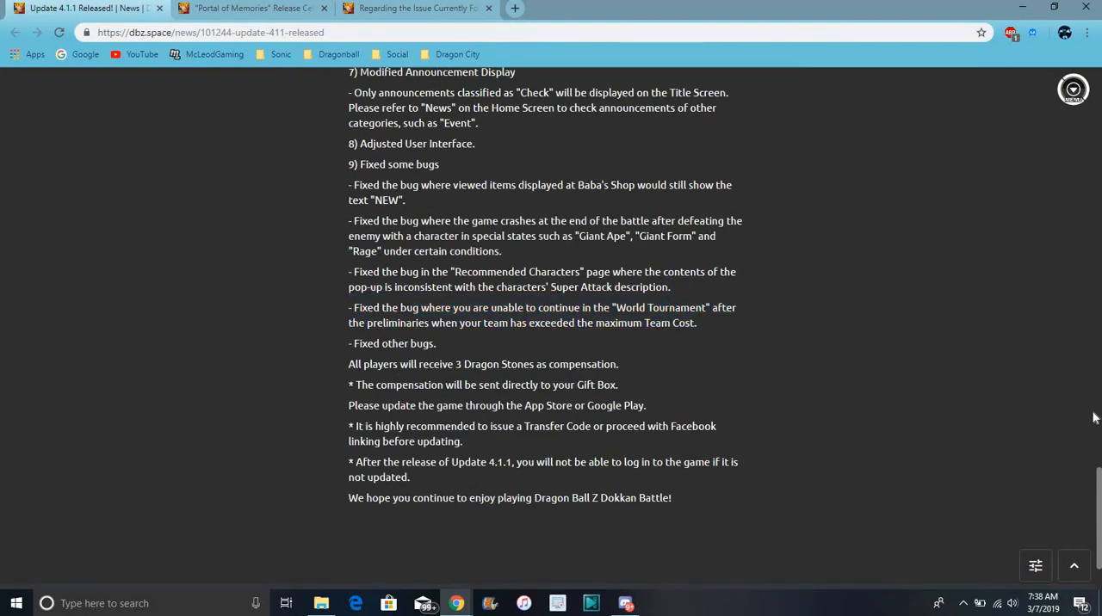
scroll("up", 3)
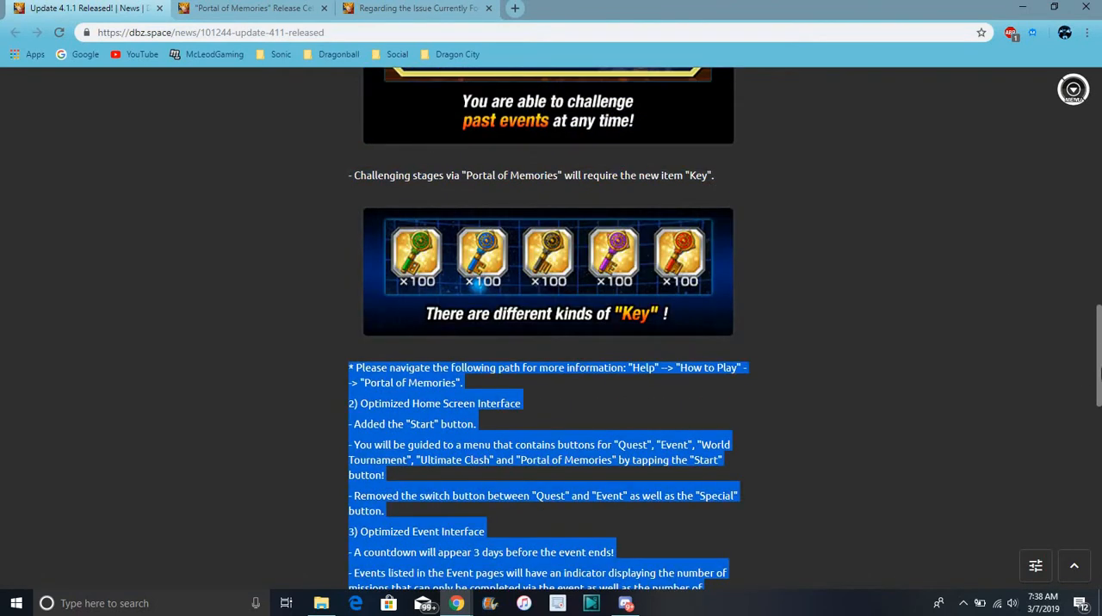
scroll("up", 3)
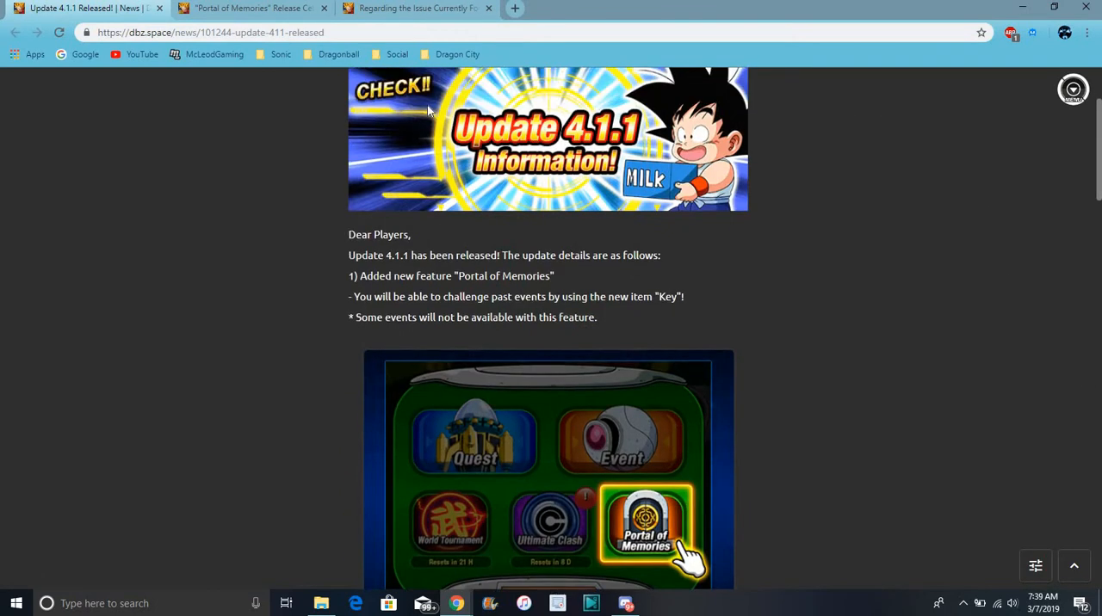
- Switch to the Portal of Memories Release Celebration tab and scroll to its present details
left_click(250, 7)
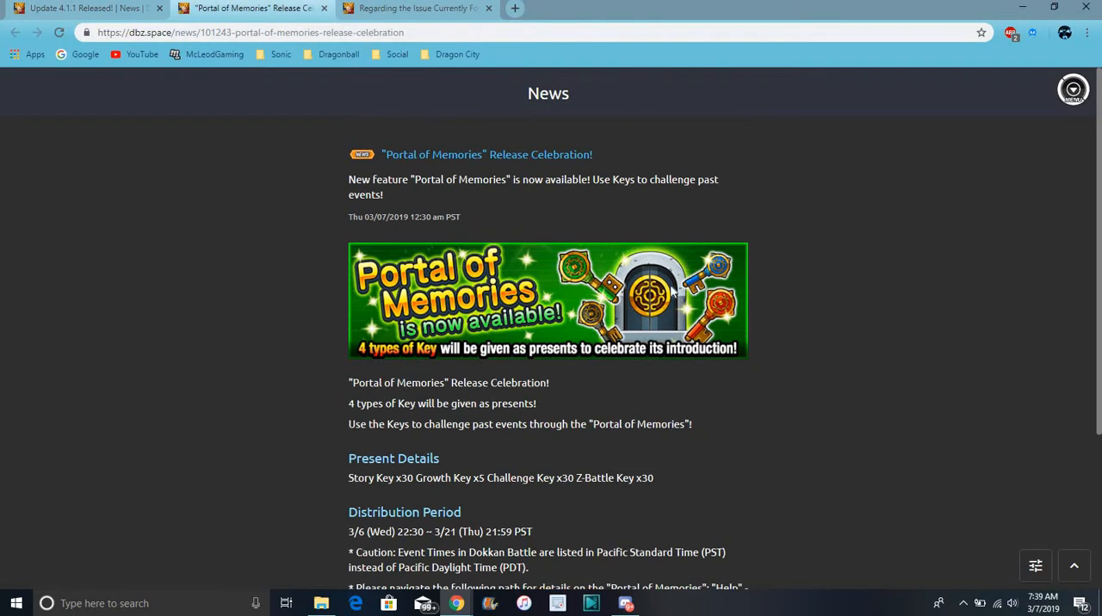
scroll("down", 3)
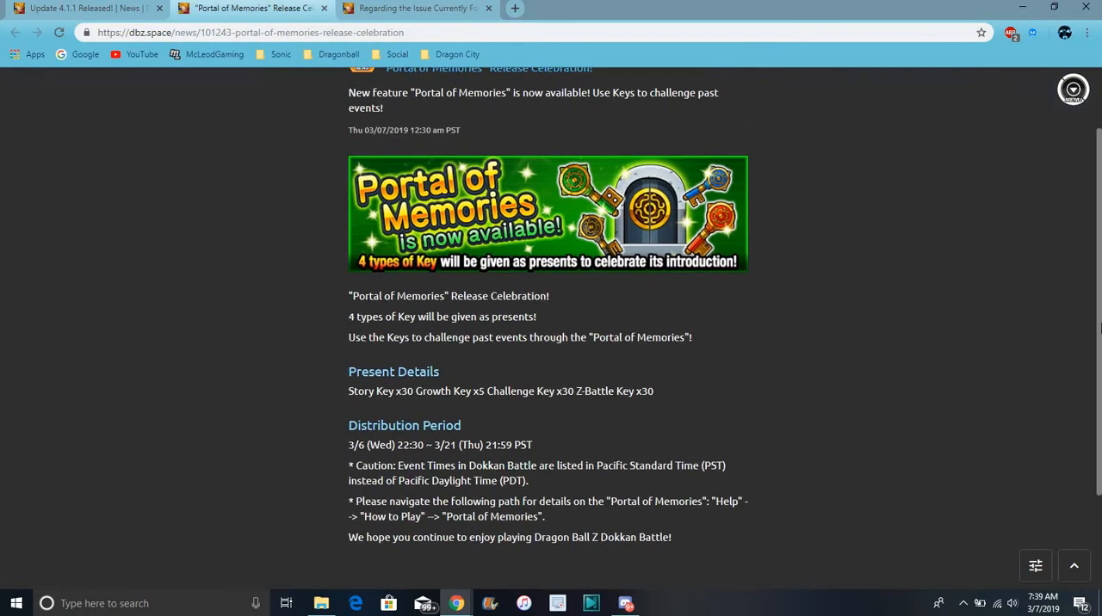
scroll("down", 3)
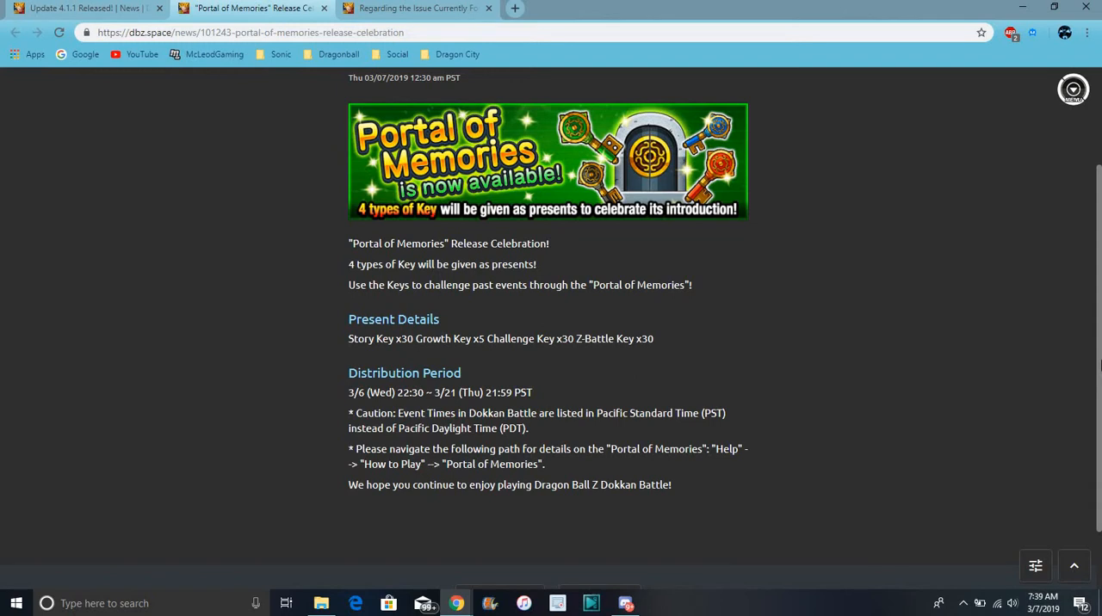
mouse_move(651, 368)
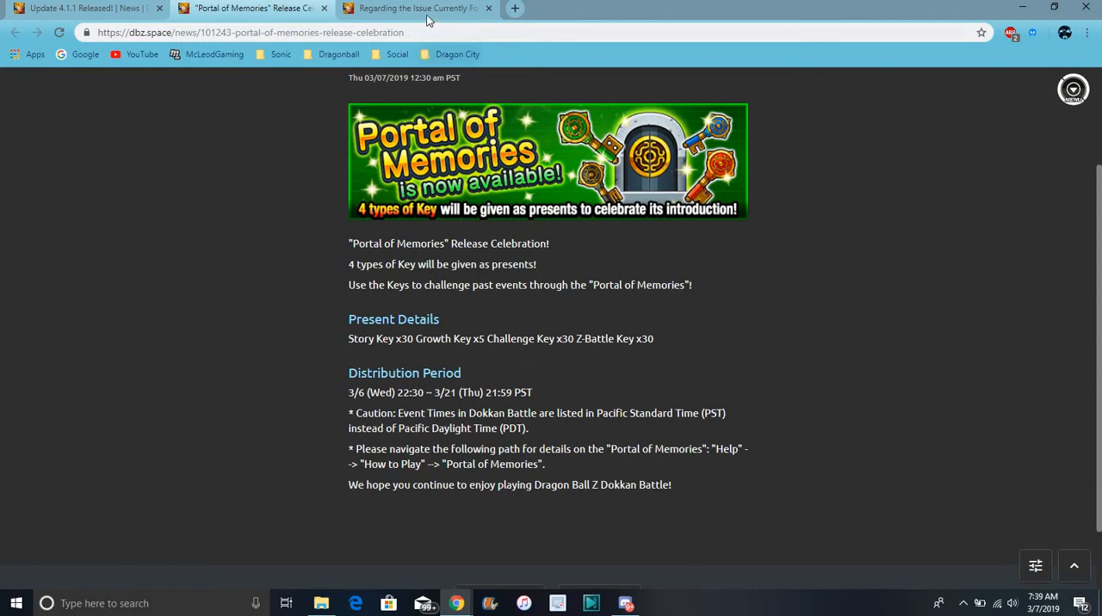
- Switch to the Regarding the Issue Currently Found tab about the Story Key fix
left_click(413, 7)
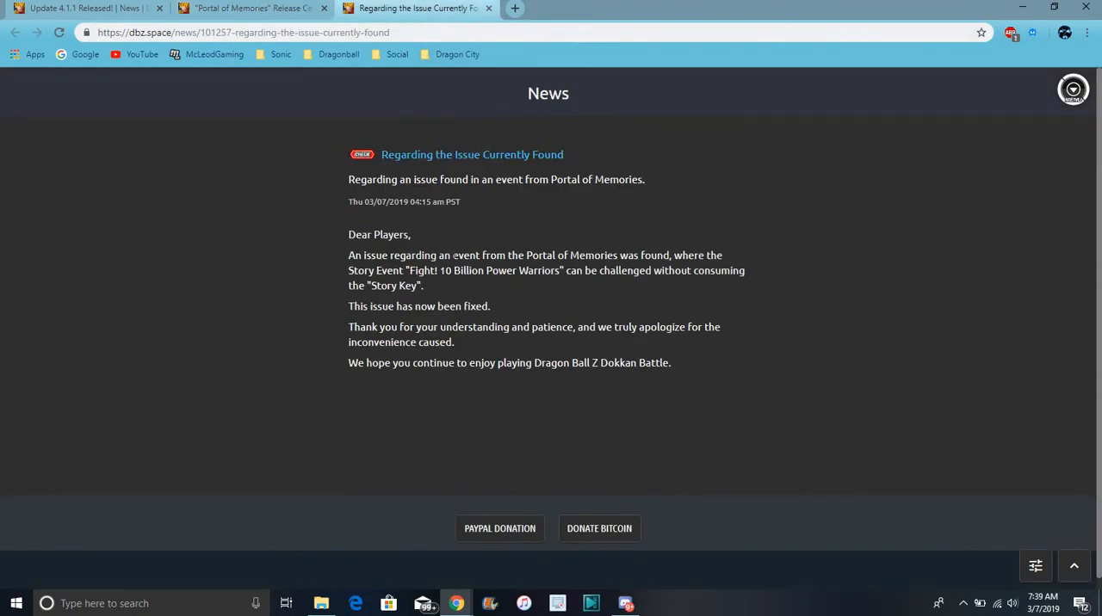
mouse_move(362, 247)
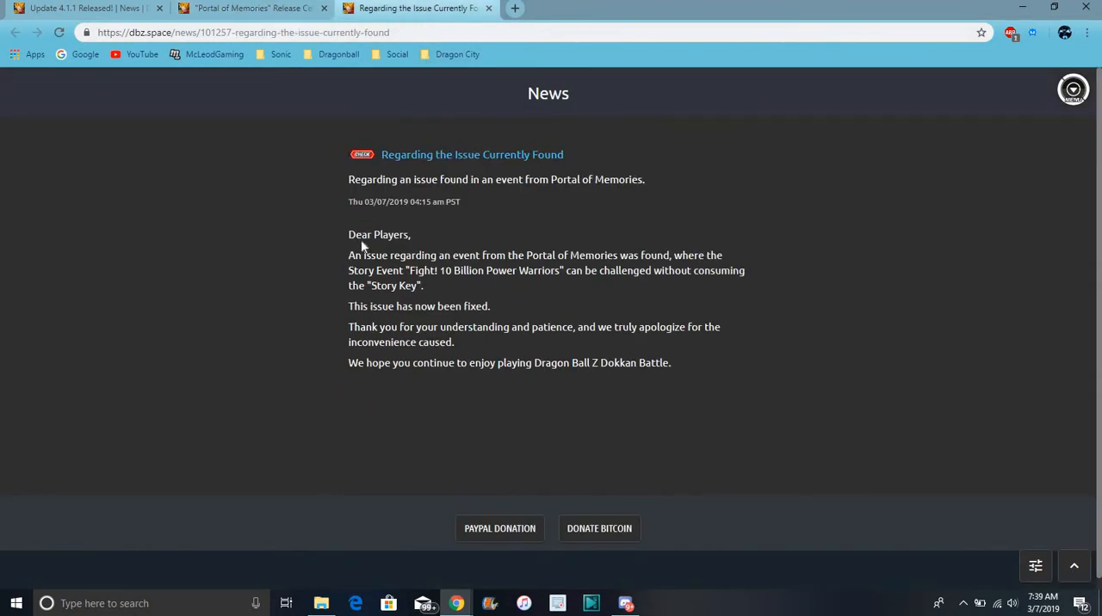
mouse_move(416, 222)
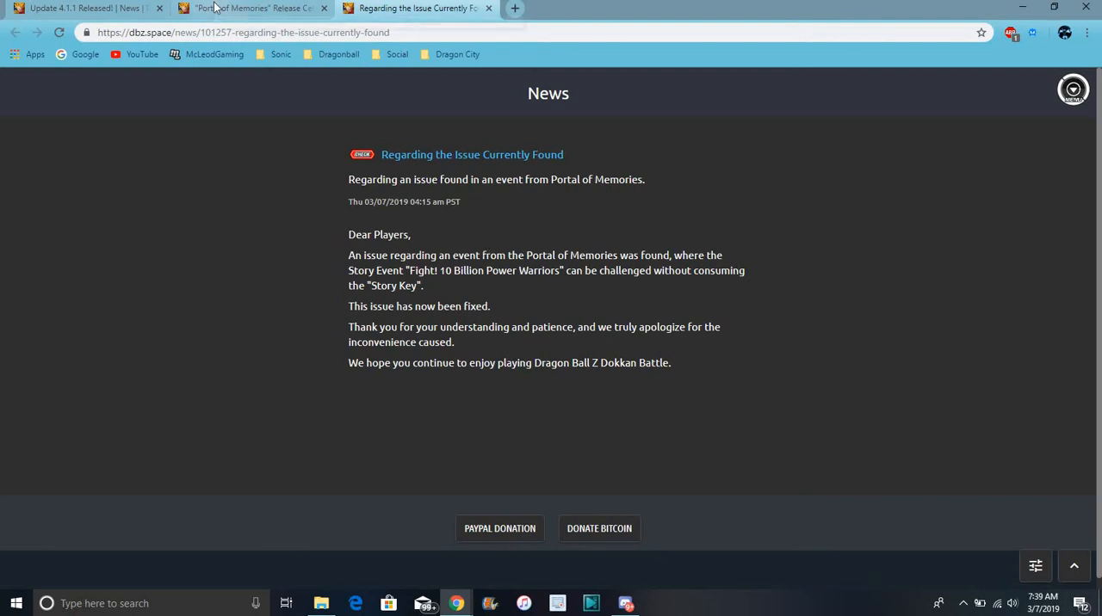
- Switch back to the Update 4.1.1 Released tab and scroll to the article's top
left_click(83, 7)
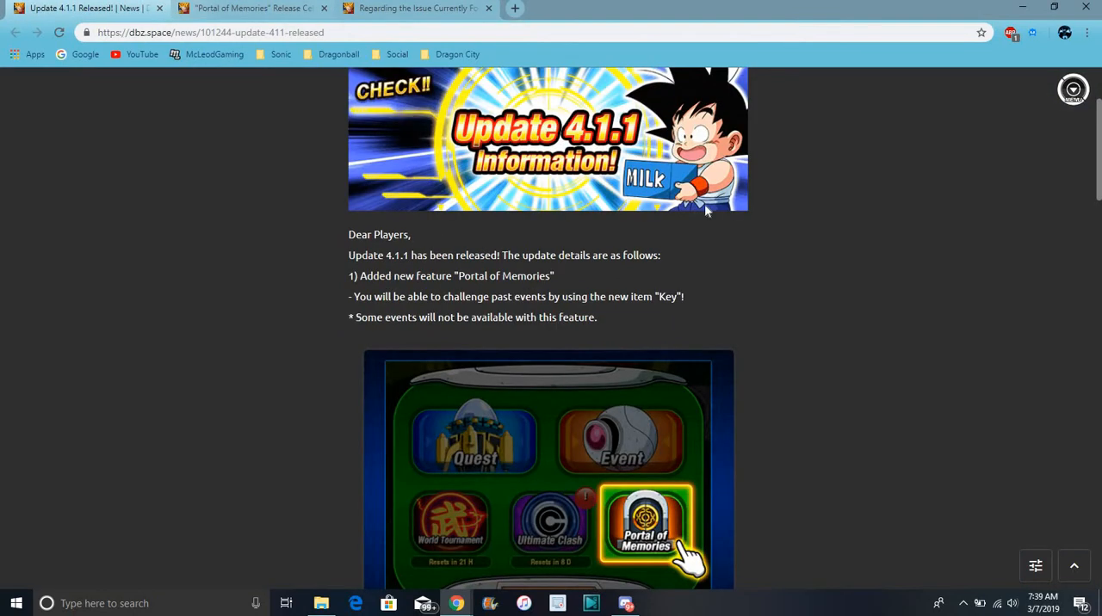
scroll("down", 3)
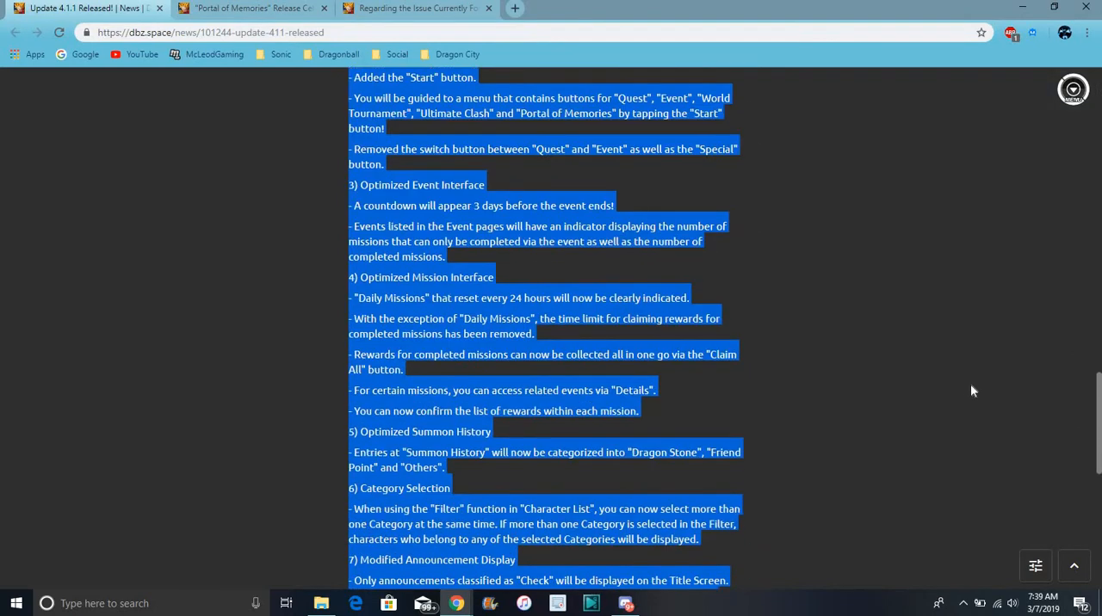
scroll("up", 3)
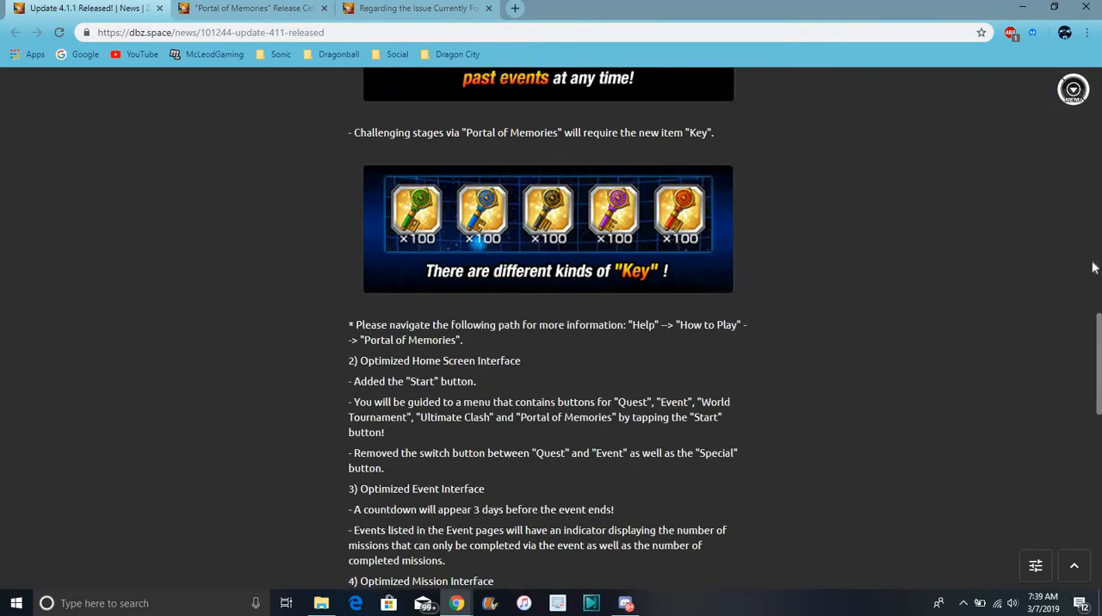
scroll("down", 3)
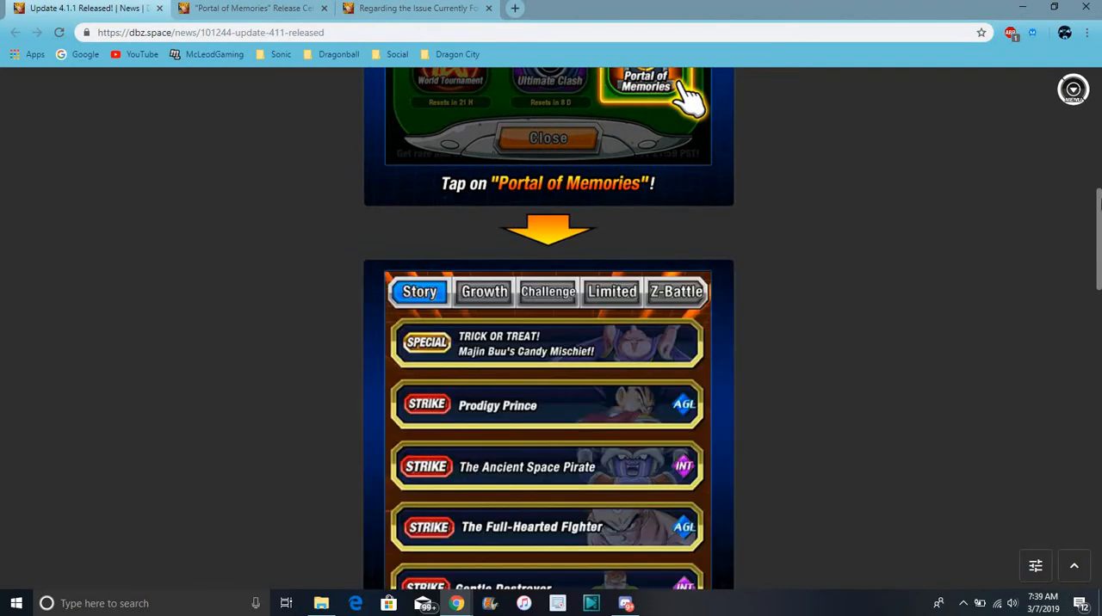
scroll("up", 3)
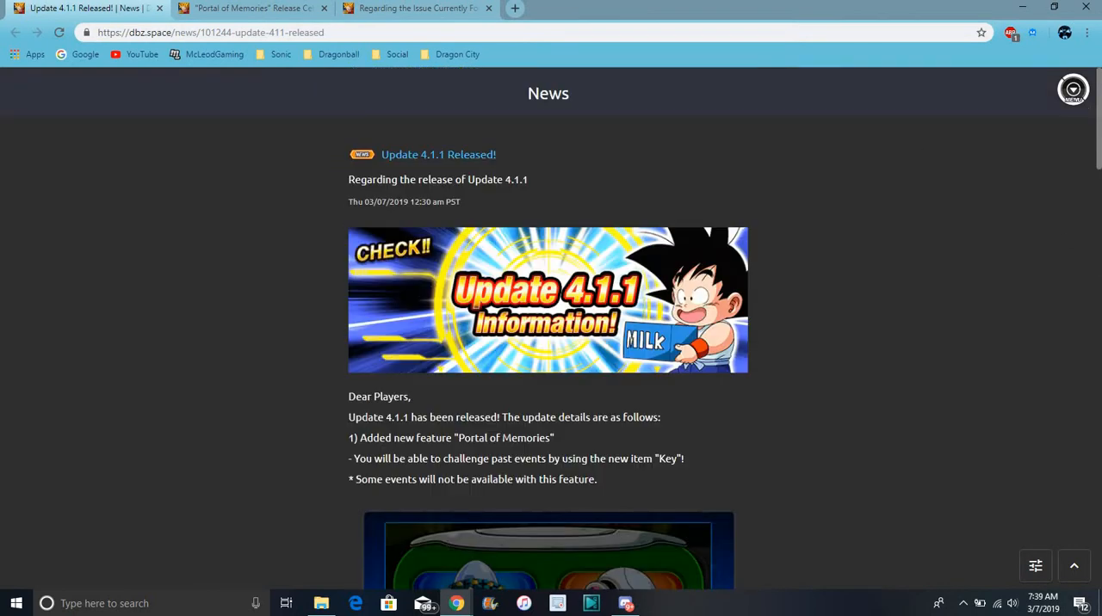
left_click(250, 7)
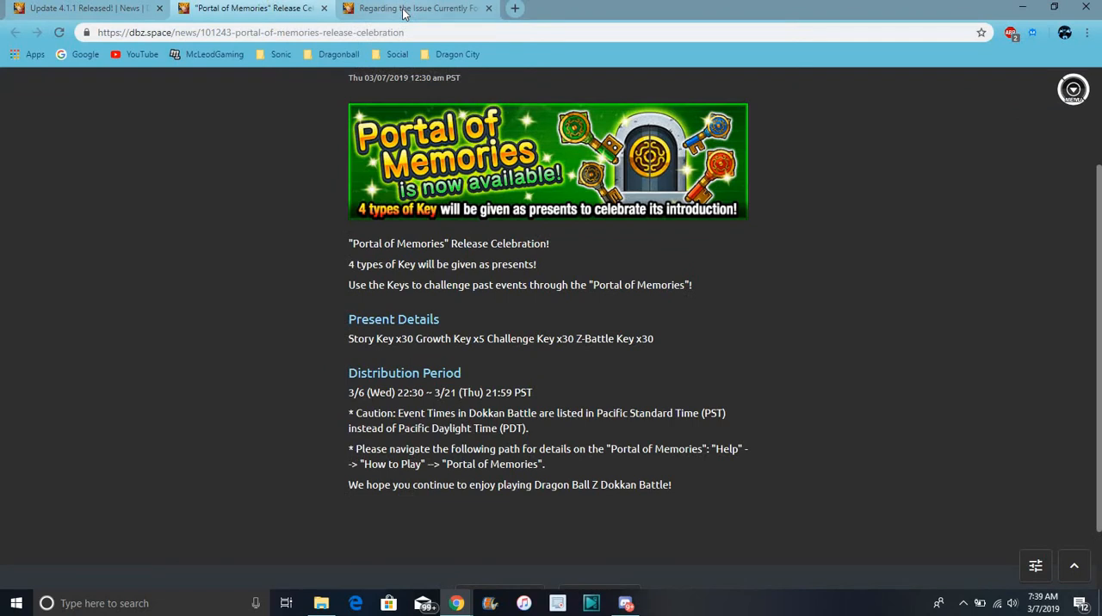
left_click(413, 7)
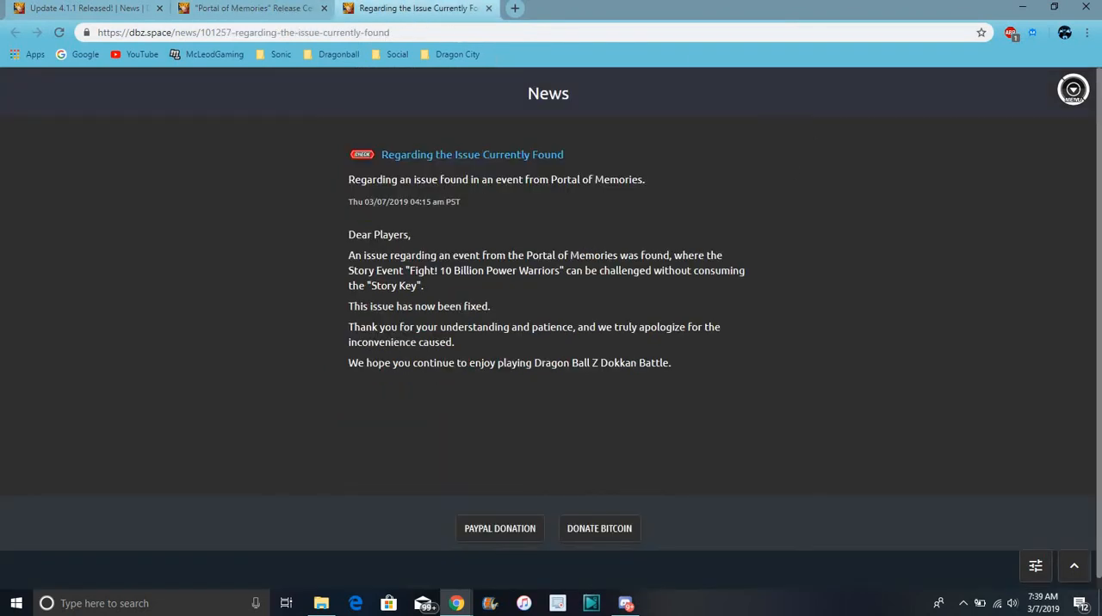
left_click(250, 6)
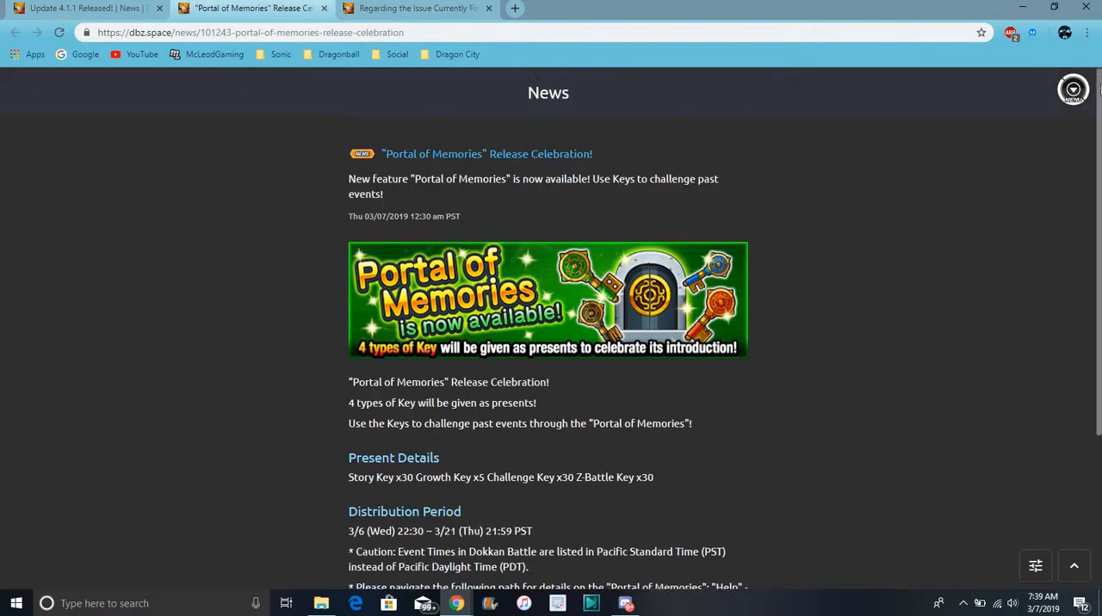
left_click(86, 7)
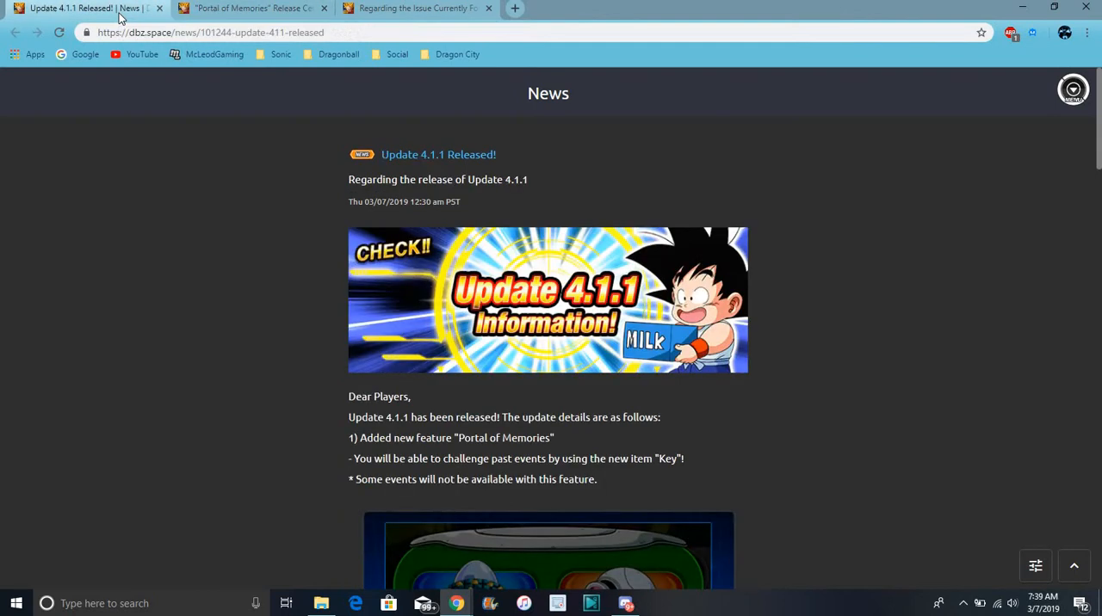